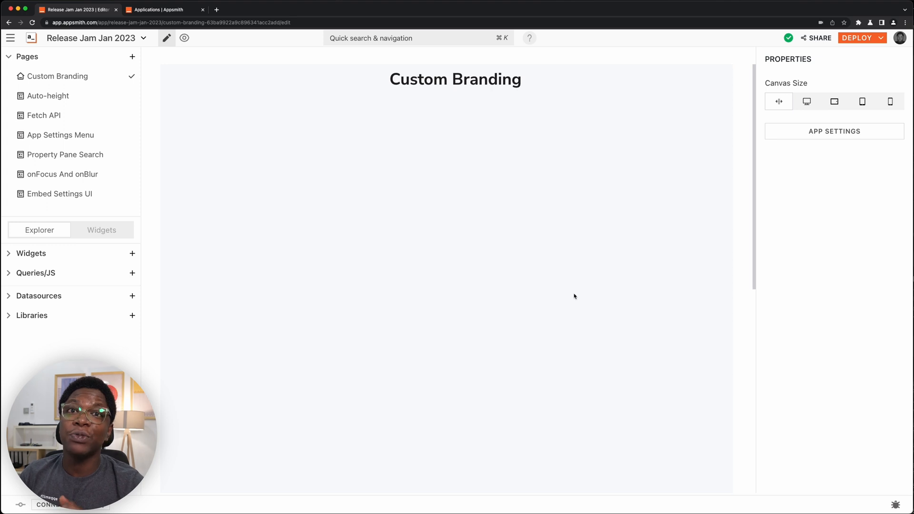
mouse_move(383, 204)
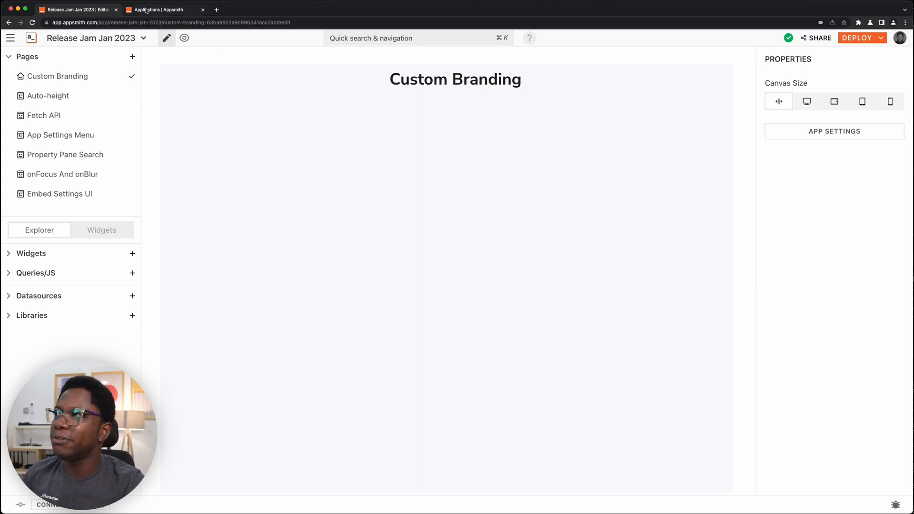
From the Applications list, open the Branding section of Admin Settings.
click(165, 9)
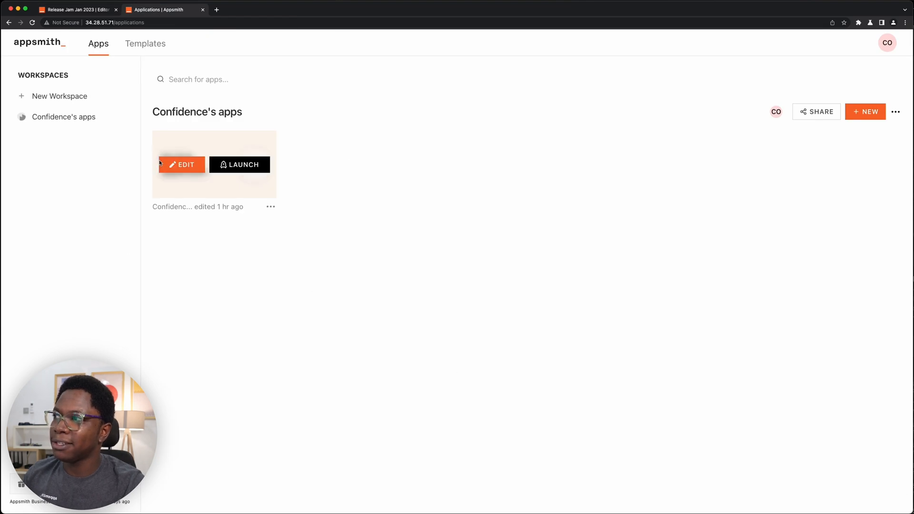
mouse_move(512, 184)
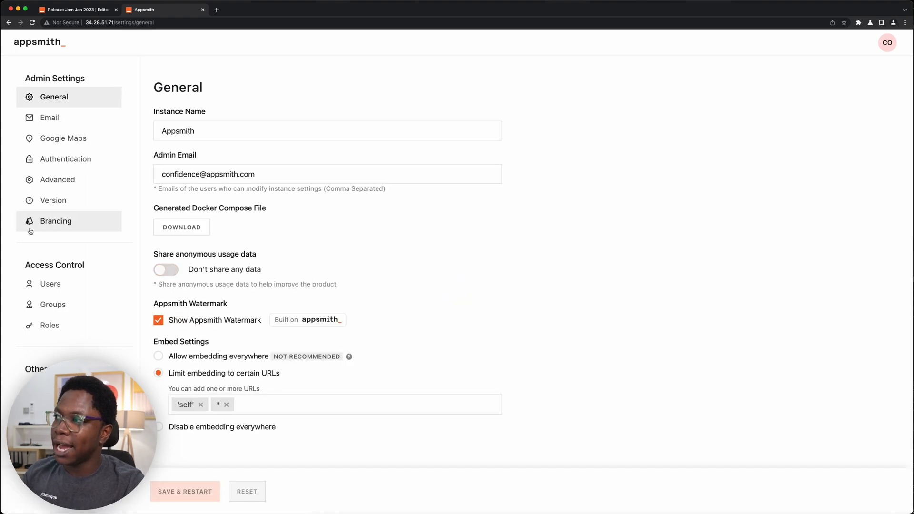
click(56, 221)
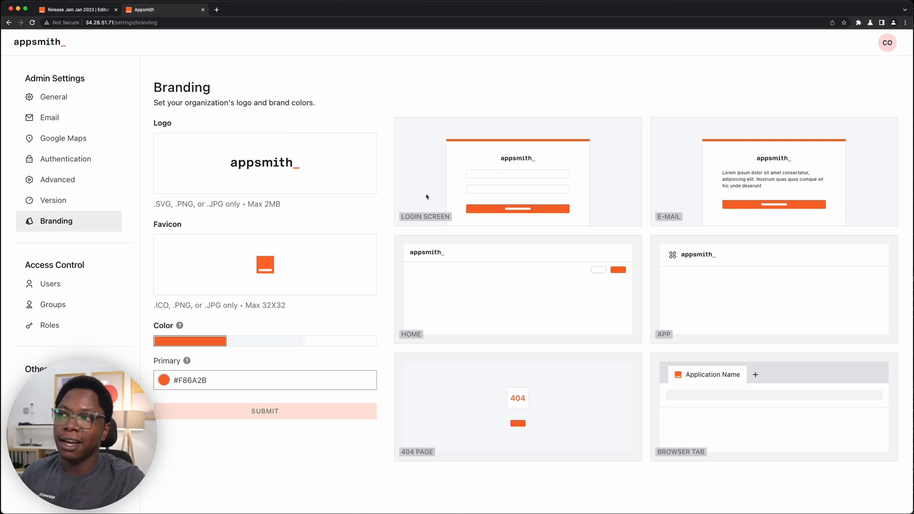
mouse_move(780, 168)
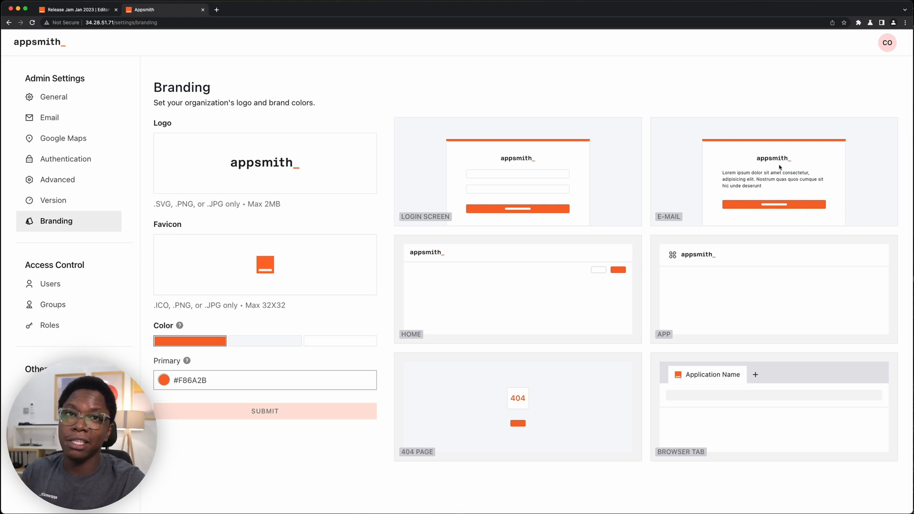
mouse_move(623, 188)
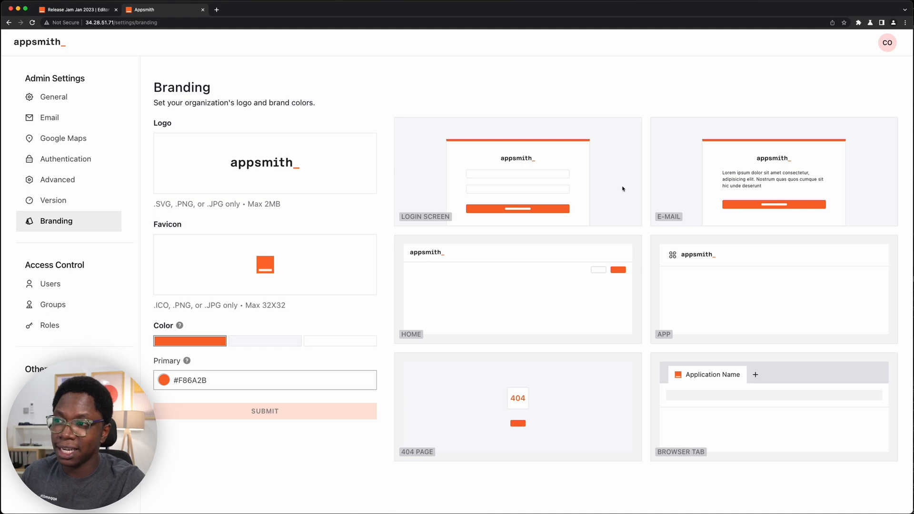
mouse_move(447, 270)
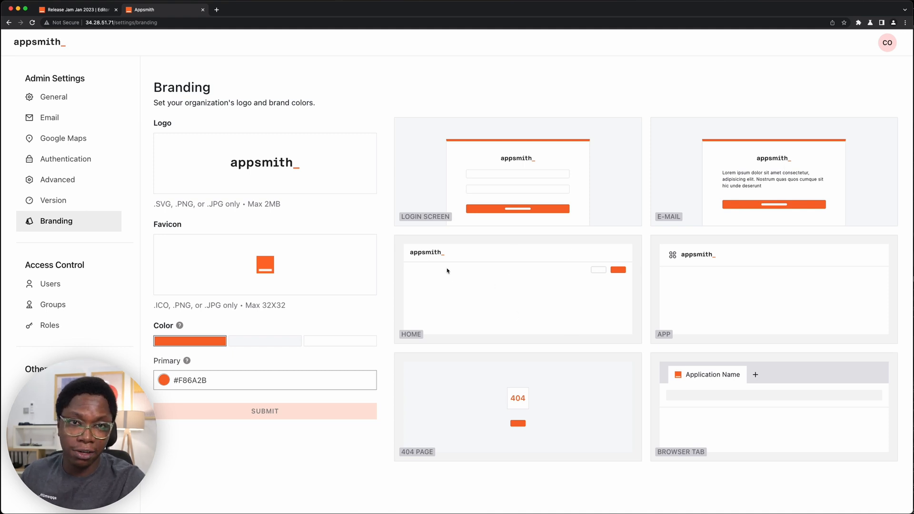
mouse_move(764, 251)
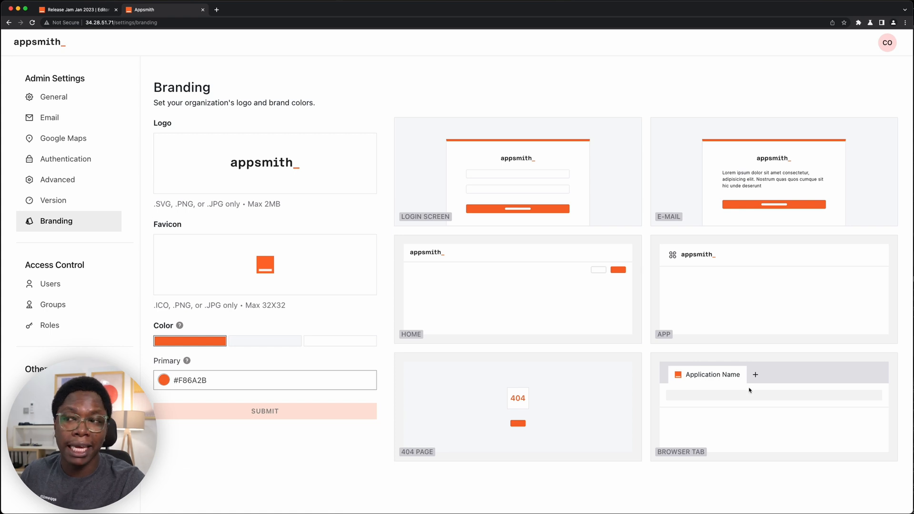
mouse_move(686, 374)
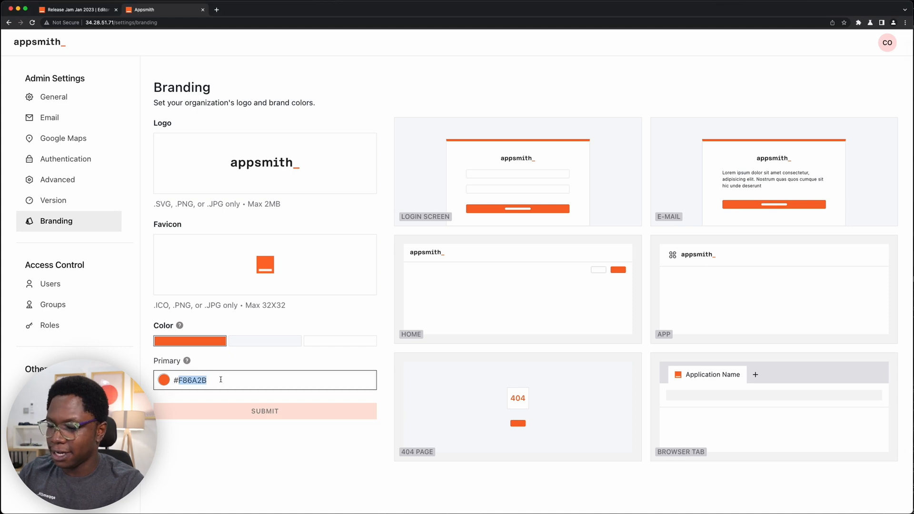
Enter #FF0000 as the primary brand colour.
text(#FF0000)
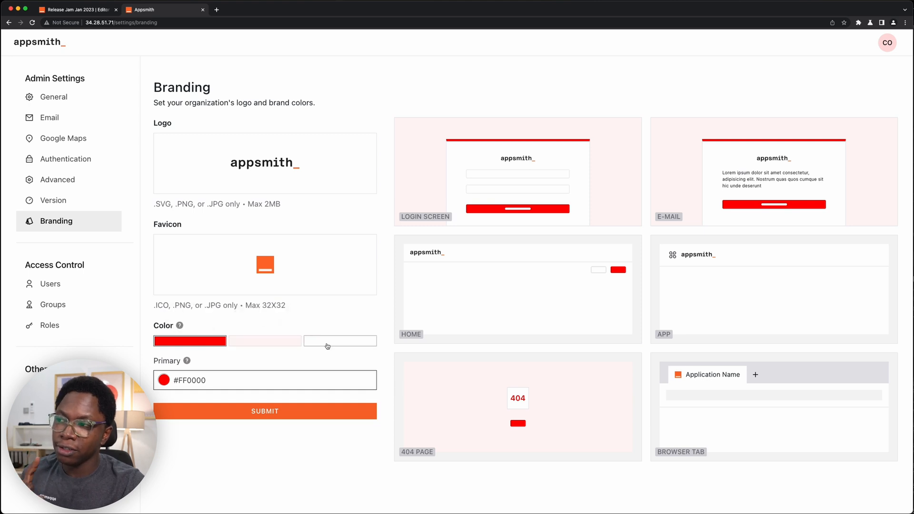
mouse_move(339, 341)
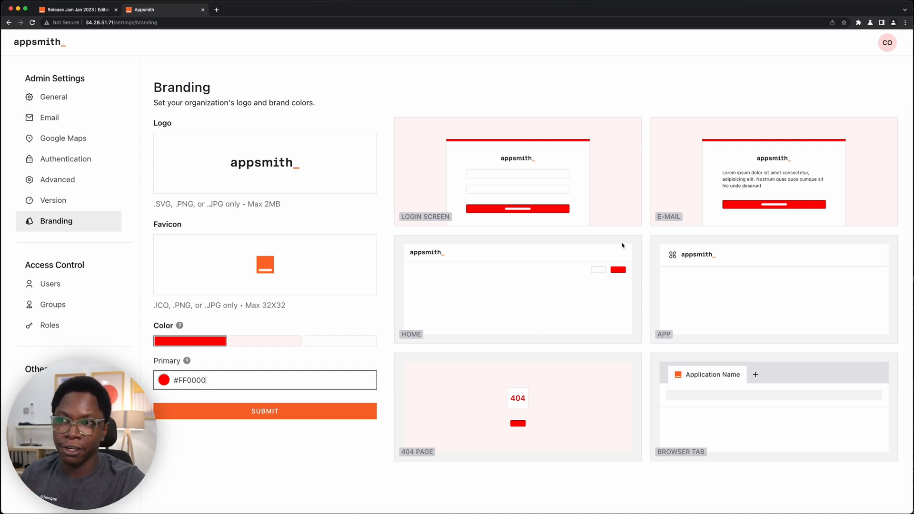
mouse_move(265, 265)
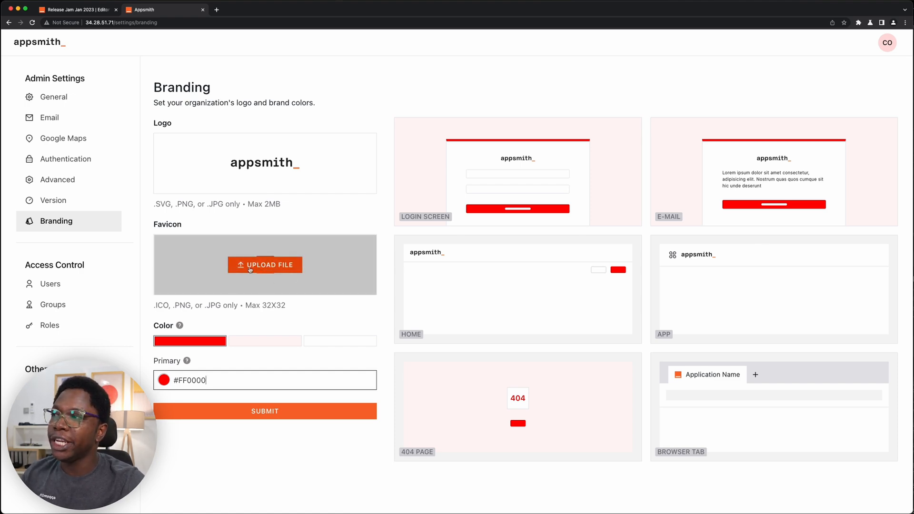
Upload Desktop/youtube/youtube-icon.png as the favicon.
click(265, 265)
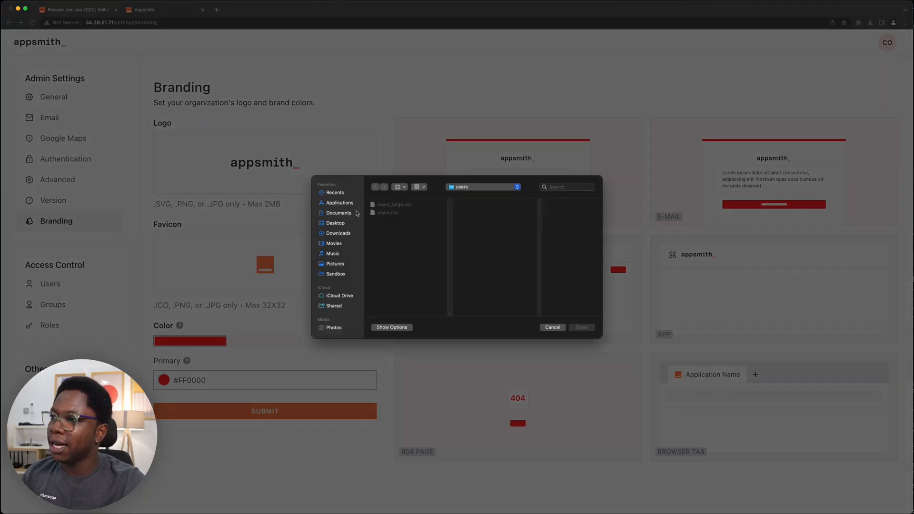
click(334, 223)
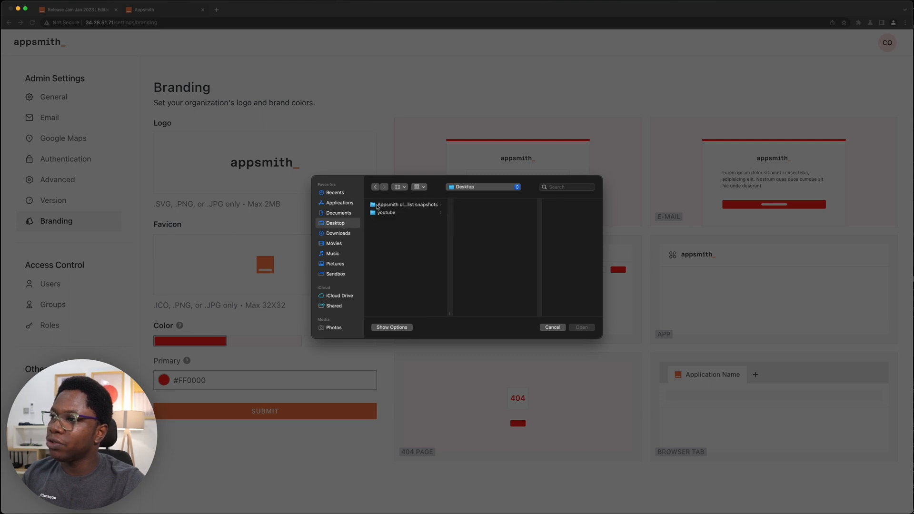
click(386, 213)
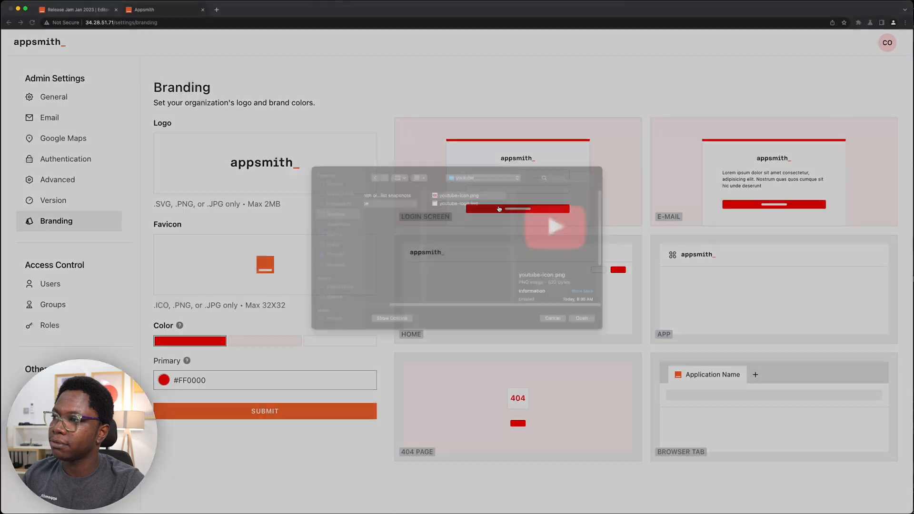
click(581, 318)
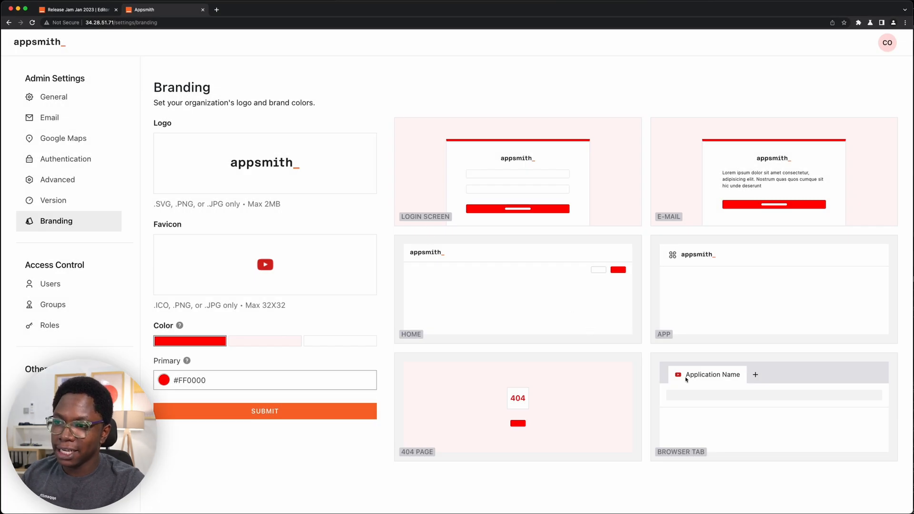
mouse_move(670, 388)
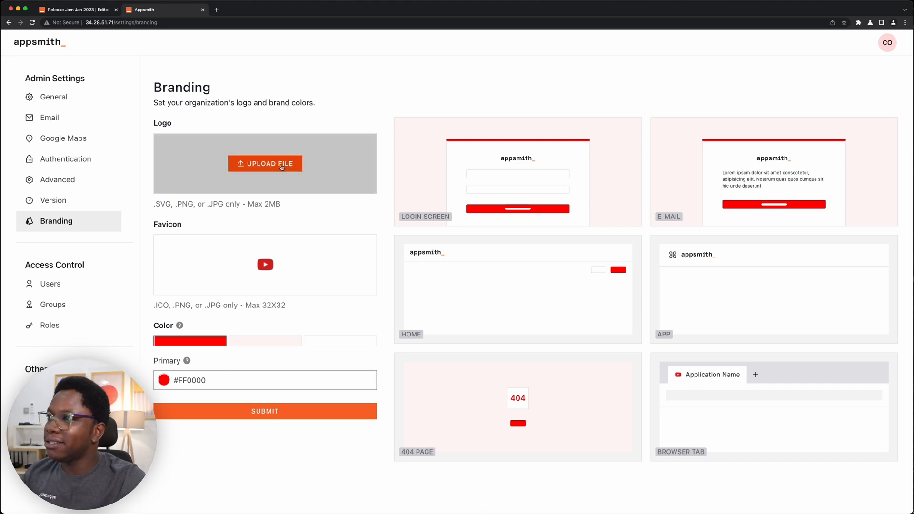
Upload youtube-logo.svg as the logo and submit the branding changes.
click(264, 163)
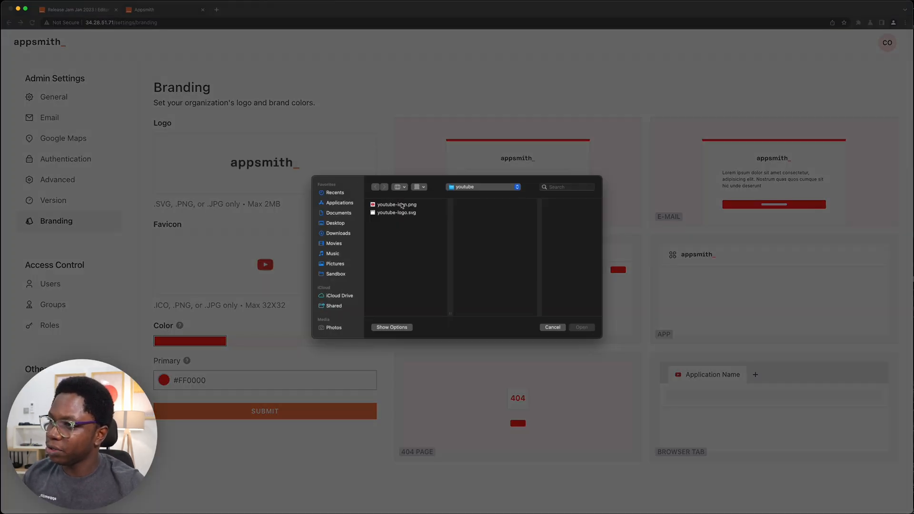
click(397, 213)
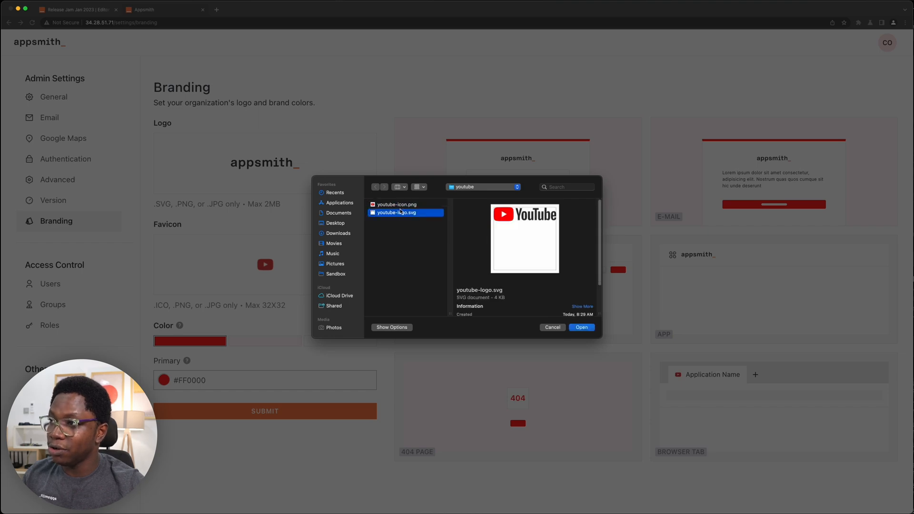
click(581, 327)
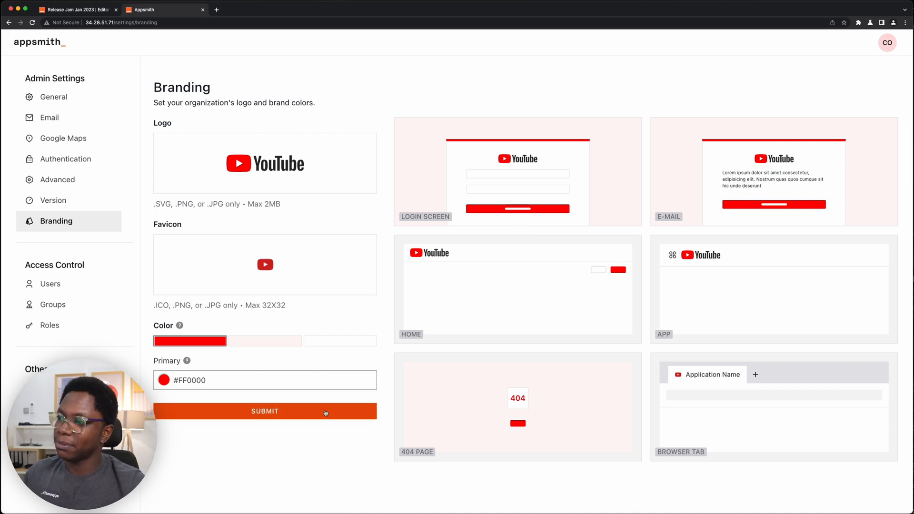
click(265, 412)
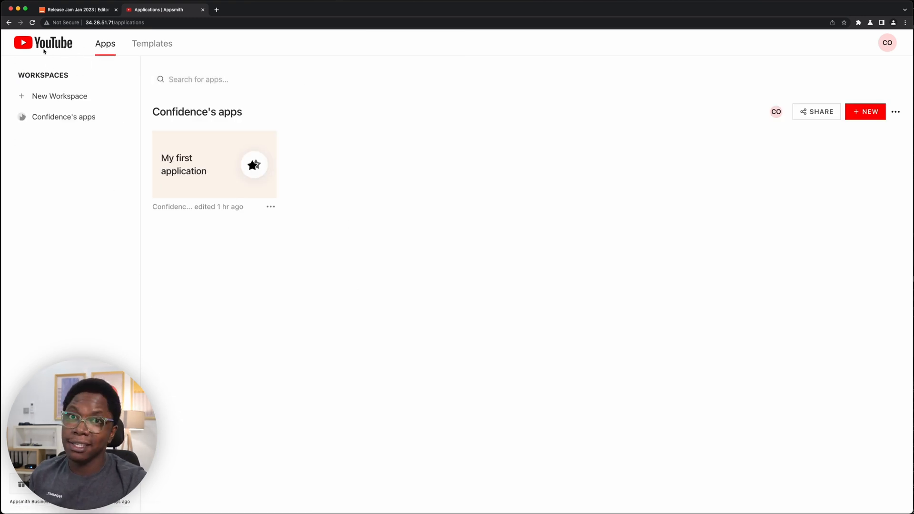
mouse_move(813, 129)
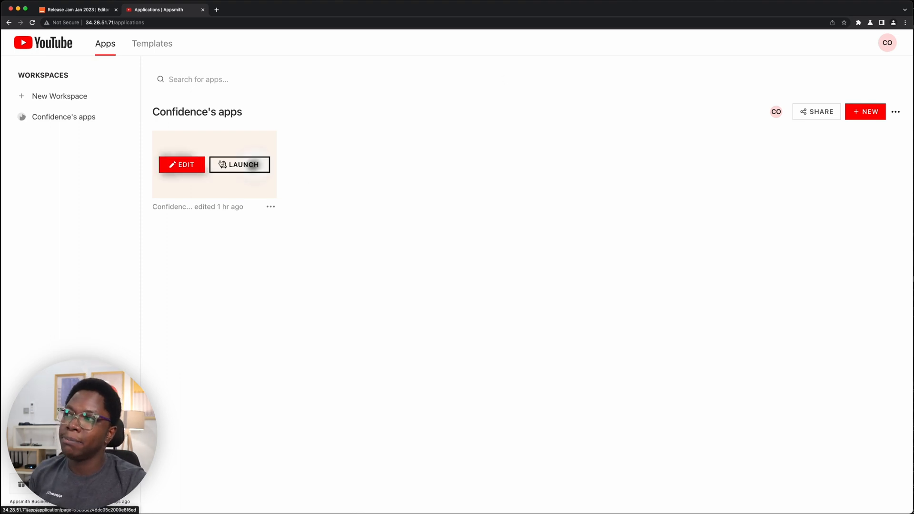
Launch My first application from its card on the Apps page.
click(238, 164)
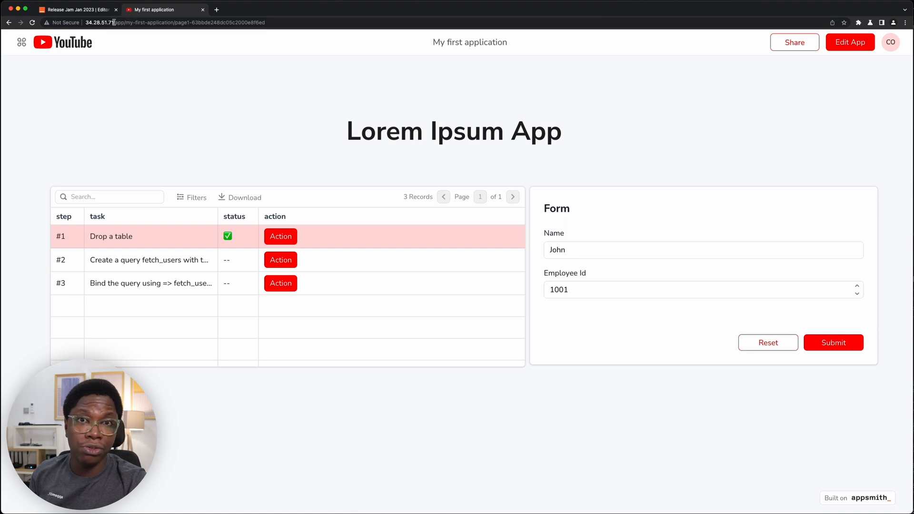
mouse_move(596, 424)
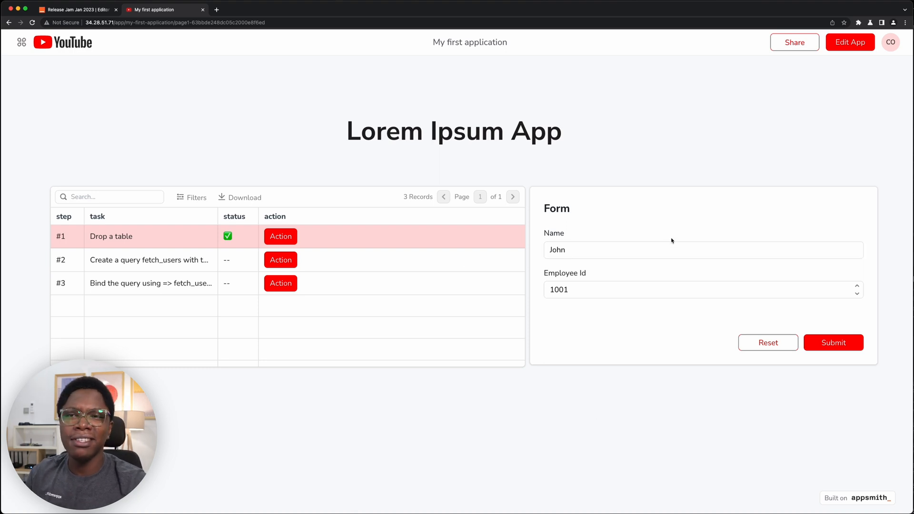
mouse_move(404, 126)
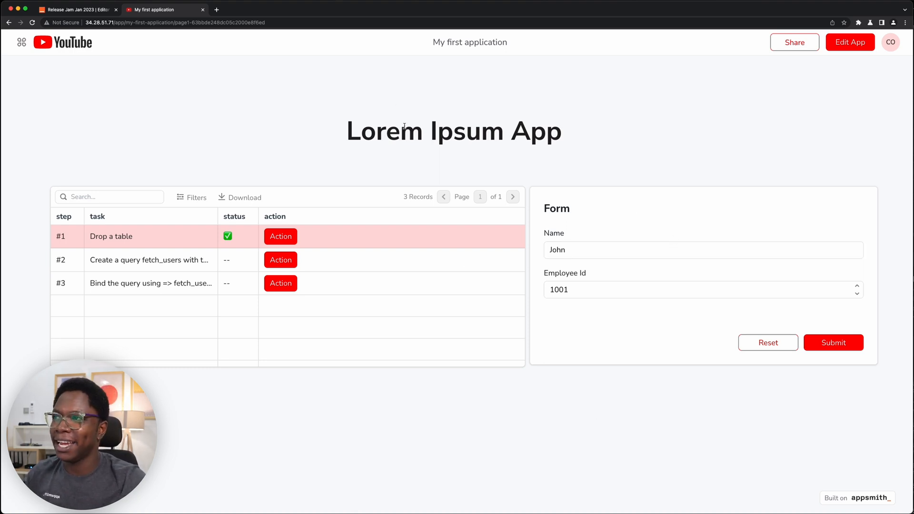
mouse_move(770, 169)
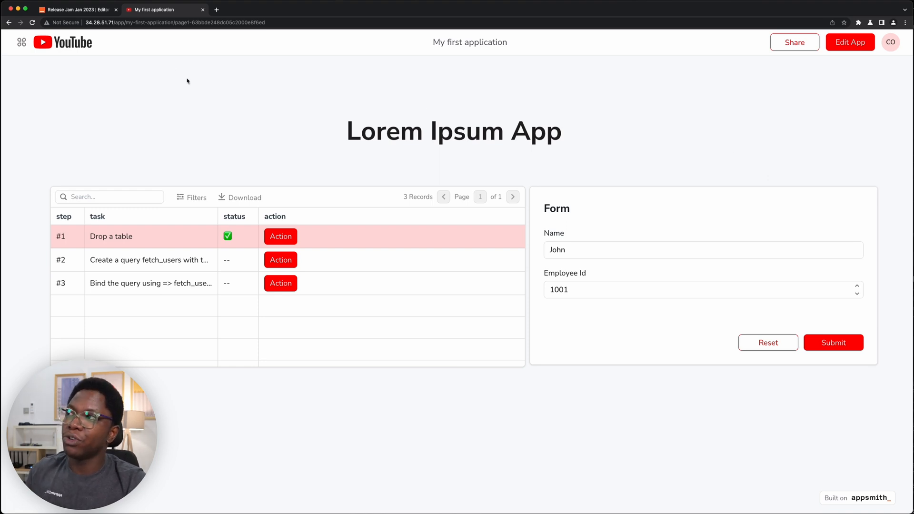
mouse_move(196, 103)
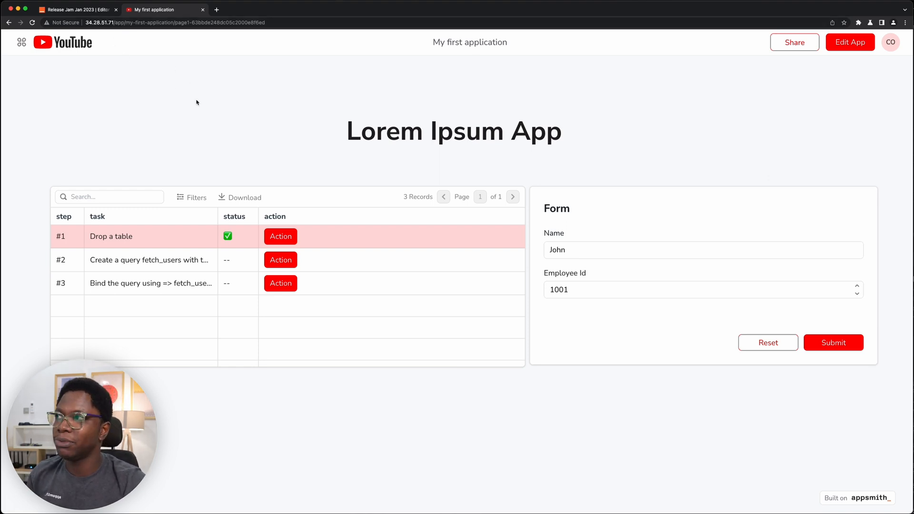
View the deployed app's Share dialog, close it, and return to the editor tab.
click(795, 42)
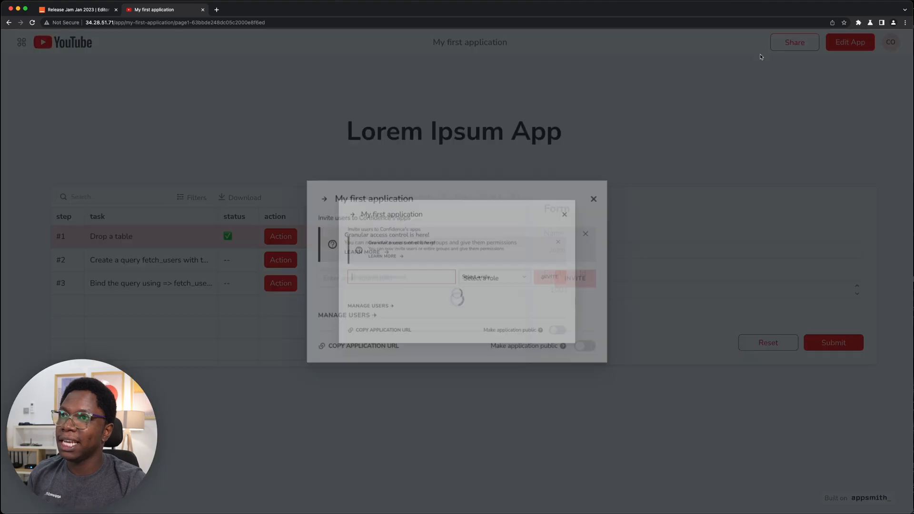
click(594, 199)
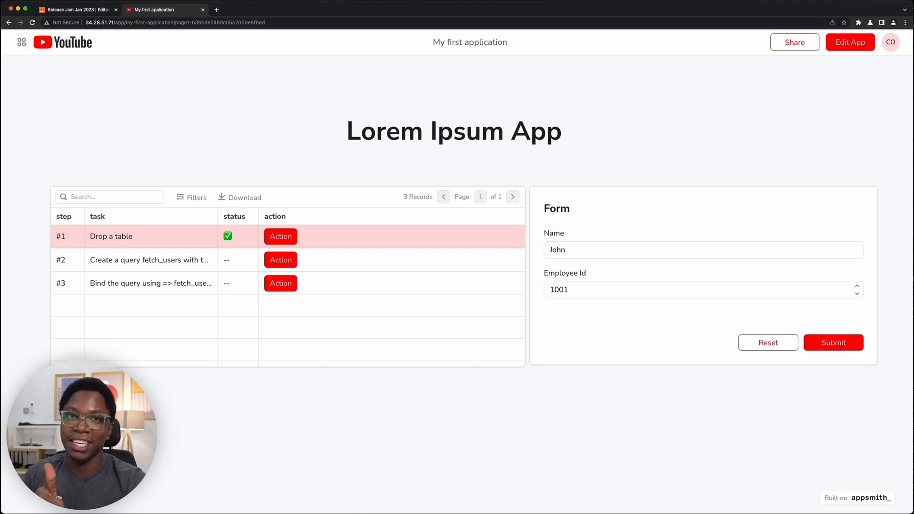
click(76, 10)
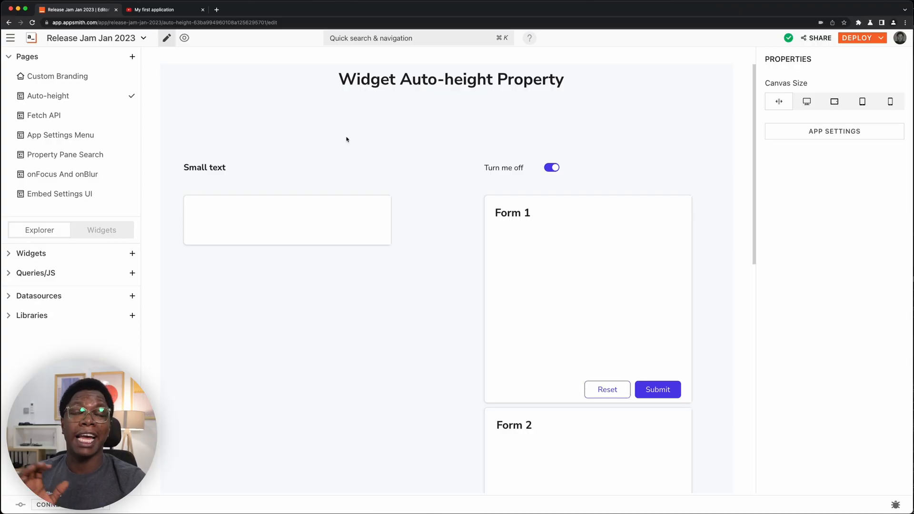
mouse_move(371, 96)
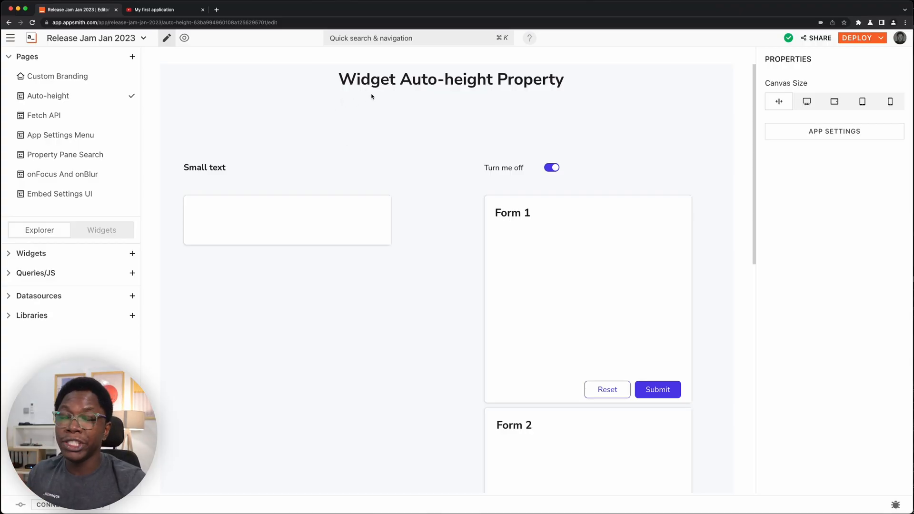
Select the Small text widget (Text4) to show its Auto Height property.
click(451, 80)
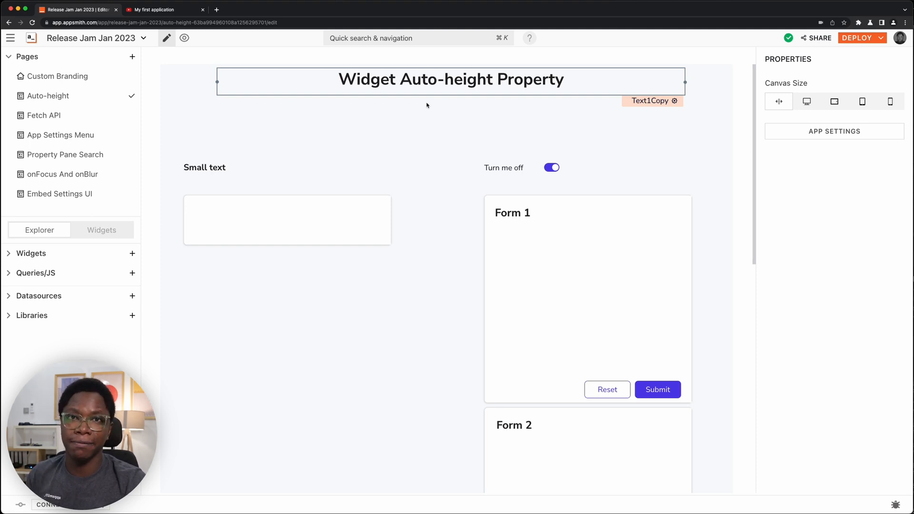
mouse_move(408, 122)
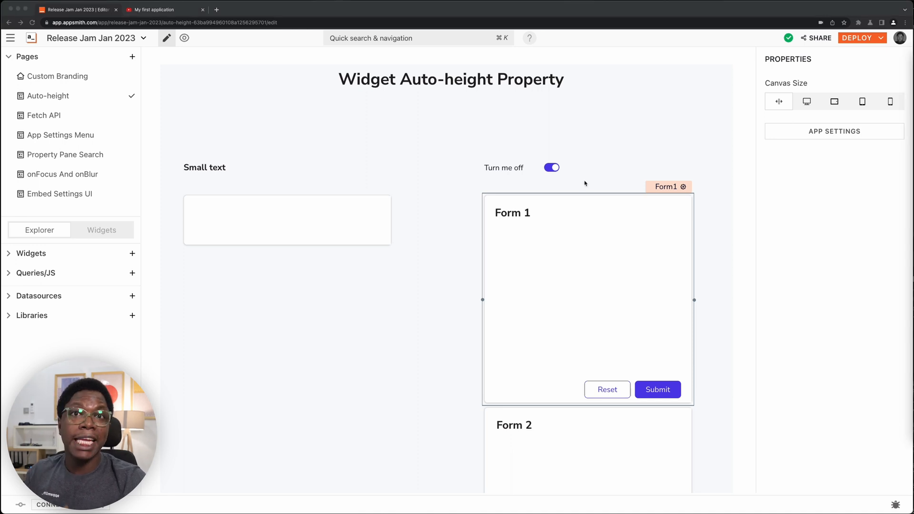
click(205, 167)
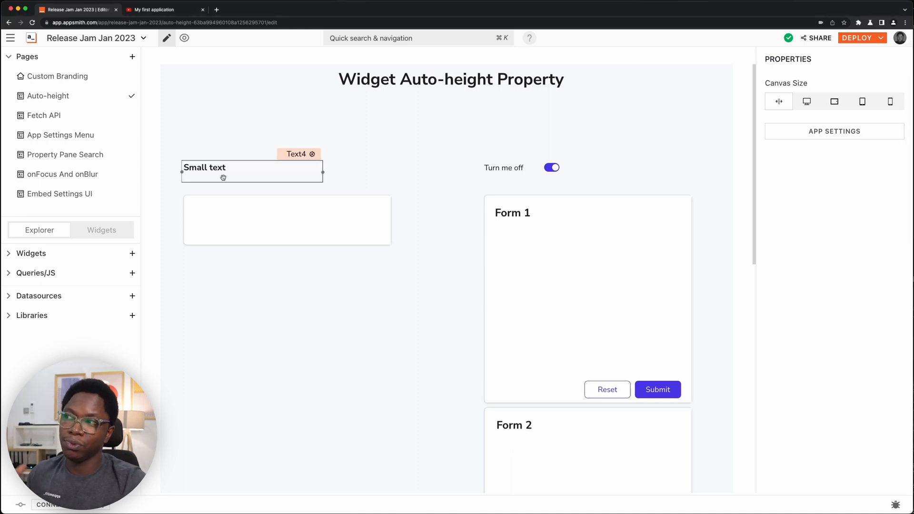
click(252, 172)
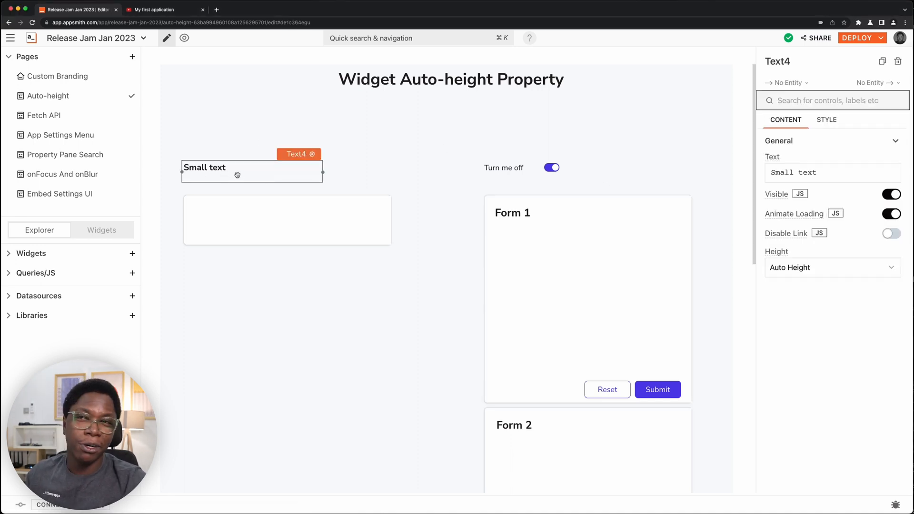
mouse_move(410, 177)
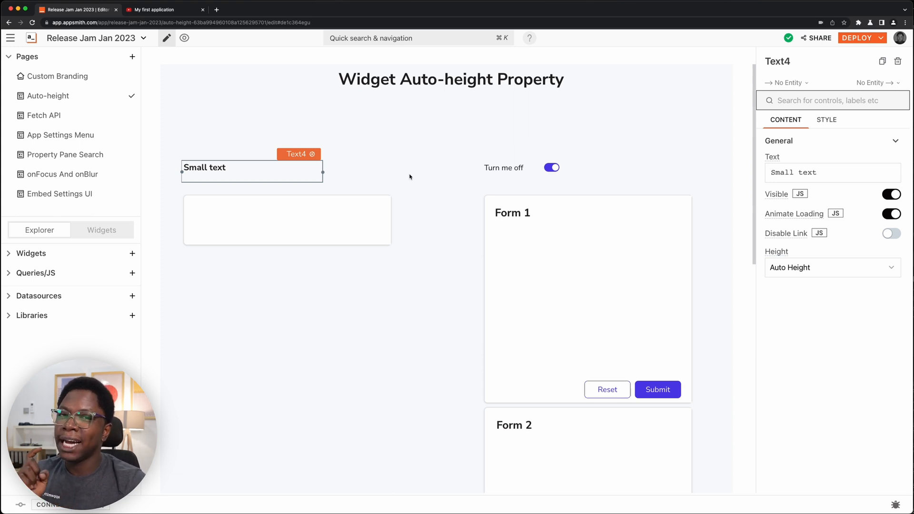
mouse_move(245, 173)
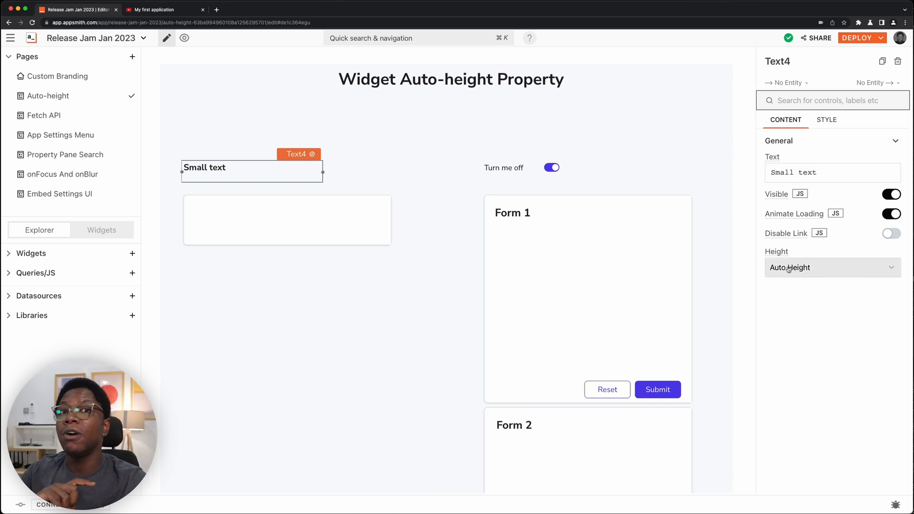
click(832, 267)
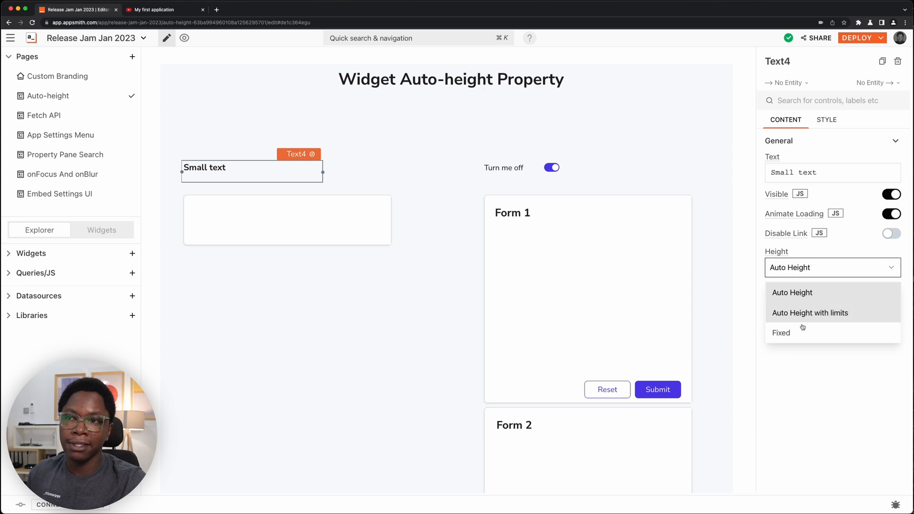
click(792, 292)
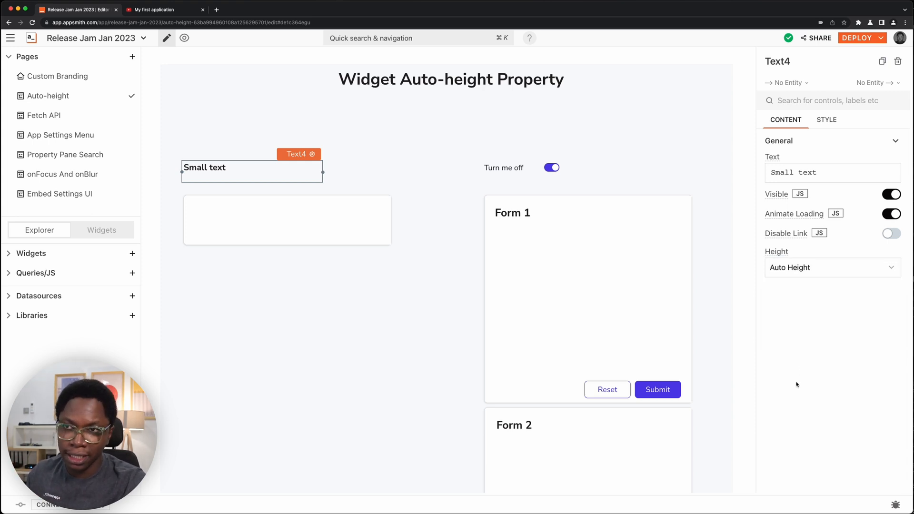
click(832, 267)
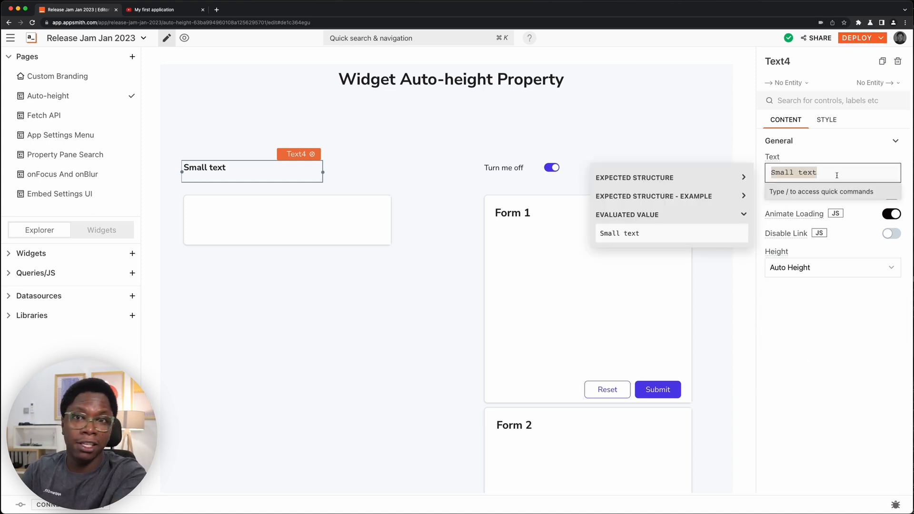
Replace Text4's content with a long Lorem ipsum paragraph.
text(Lorem ipsum dolor sit amet, consectetur adipiscing elit, sed do eiusmod tempor incididunt ut labore et dolore magna aliqua. Ut enim ad minim veniam, quis nostrud exercitation ullamco laboris nisi ut aliquip ex)
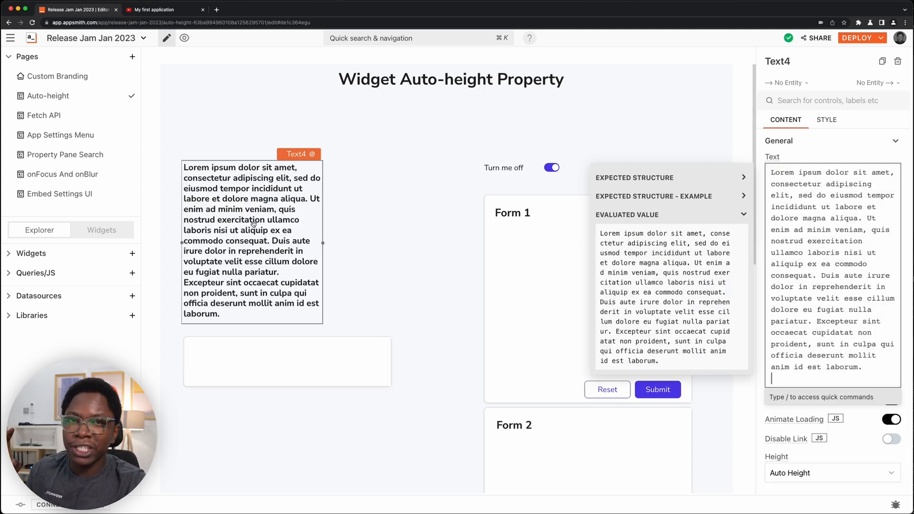
click(287, 361)
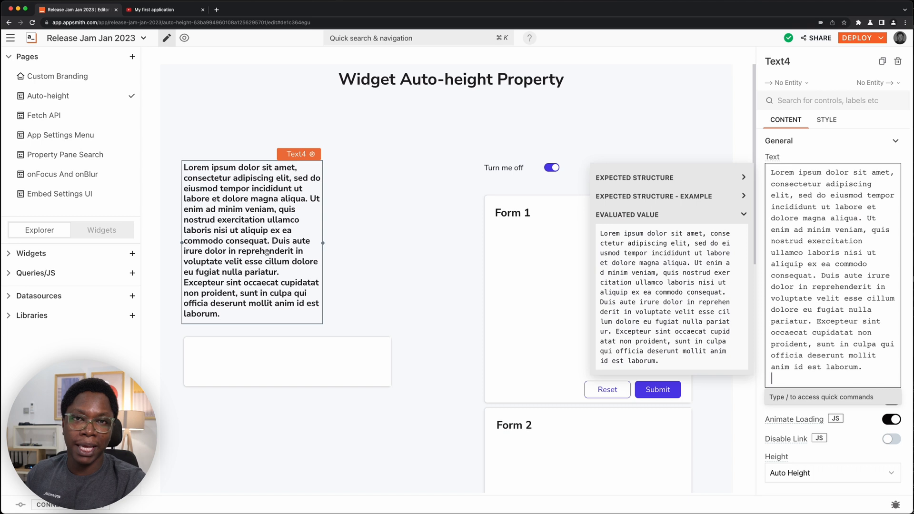
click(287, 362)
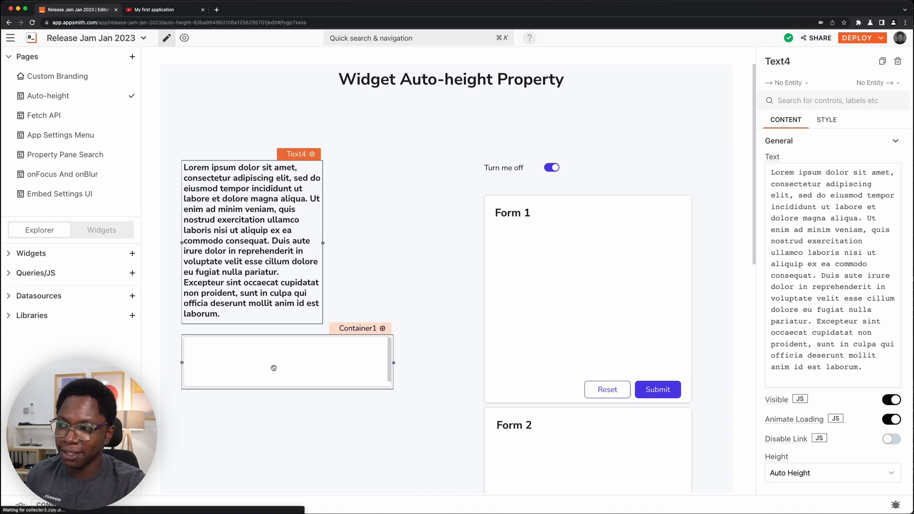
Select Container1, search the widgets list, and drop a Table widget into it.
click(286, 362)
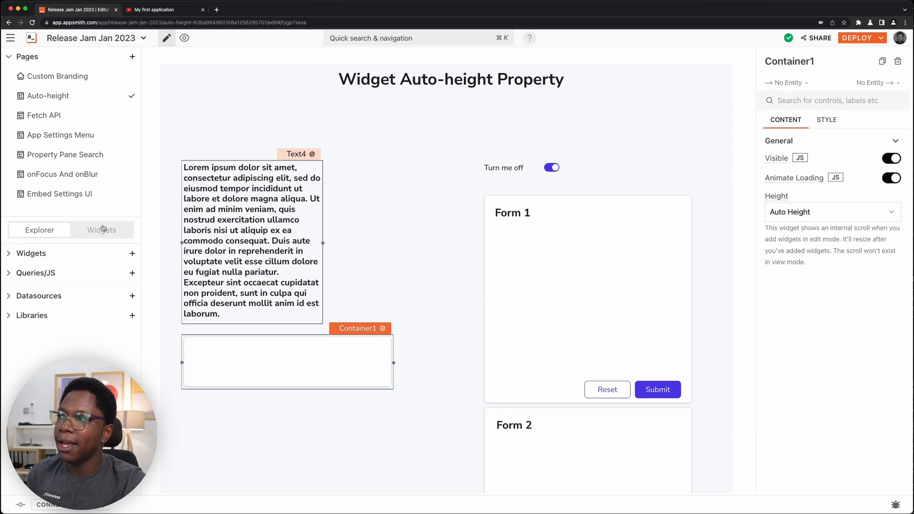
click(102, 229)
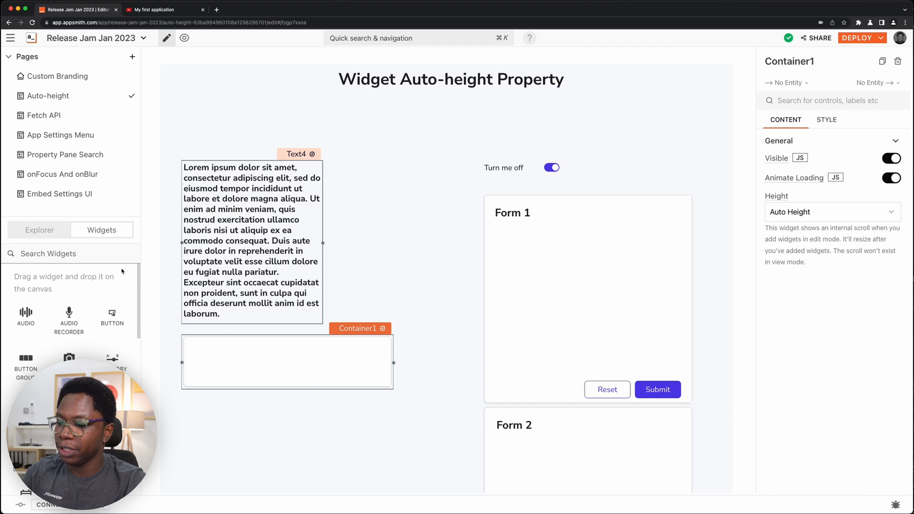
text(tanb)
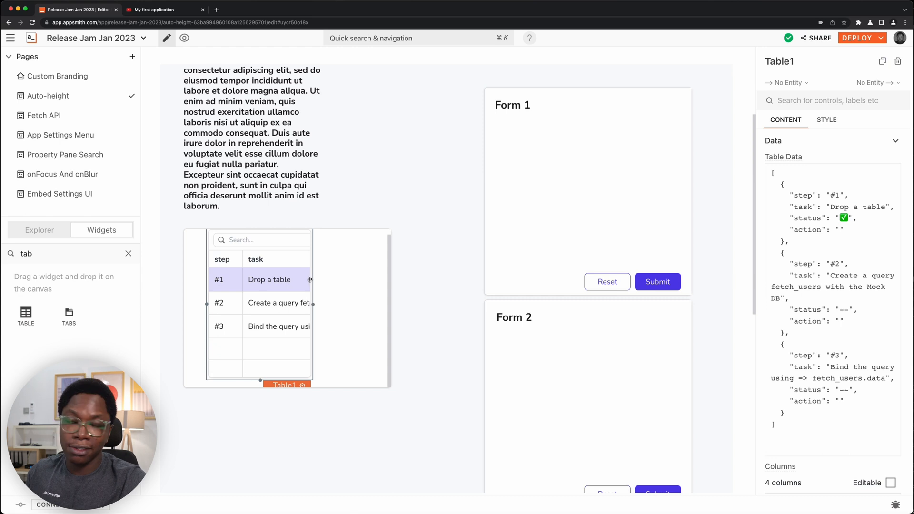
click(287, 310)
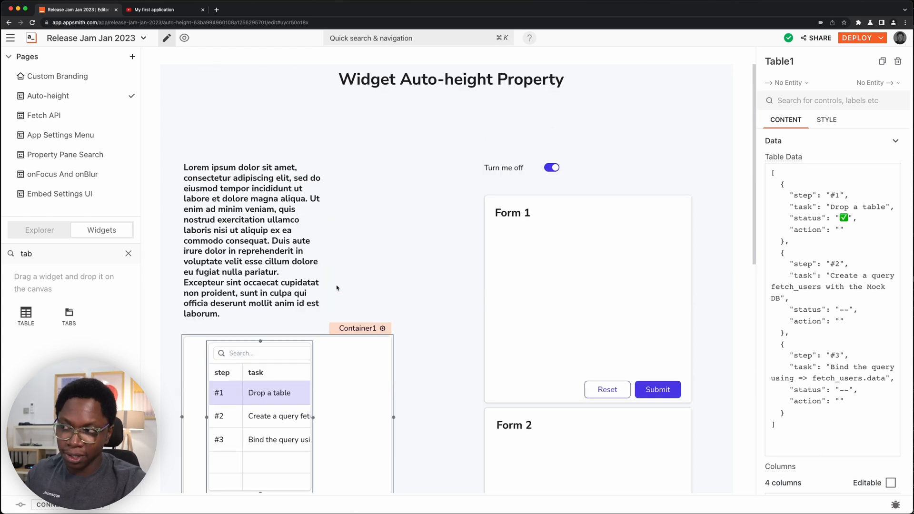
click(251, 240)
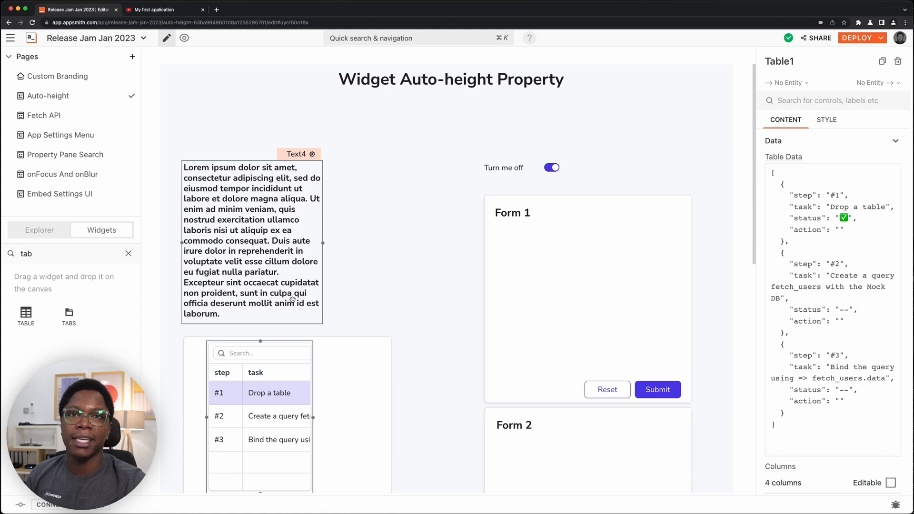
mouse_move(367, 239)
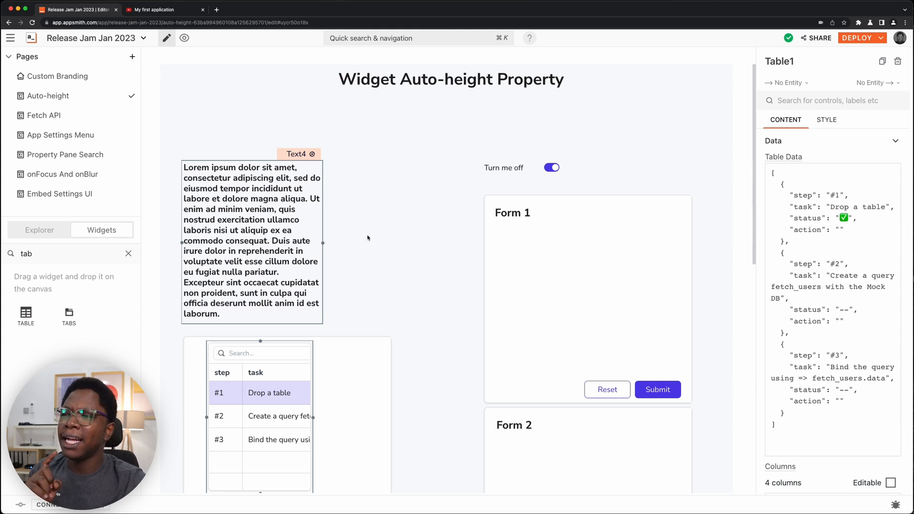
mouse_move(369, 239)
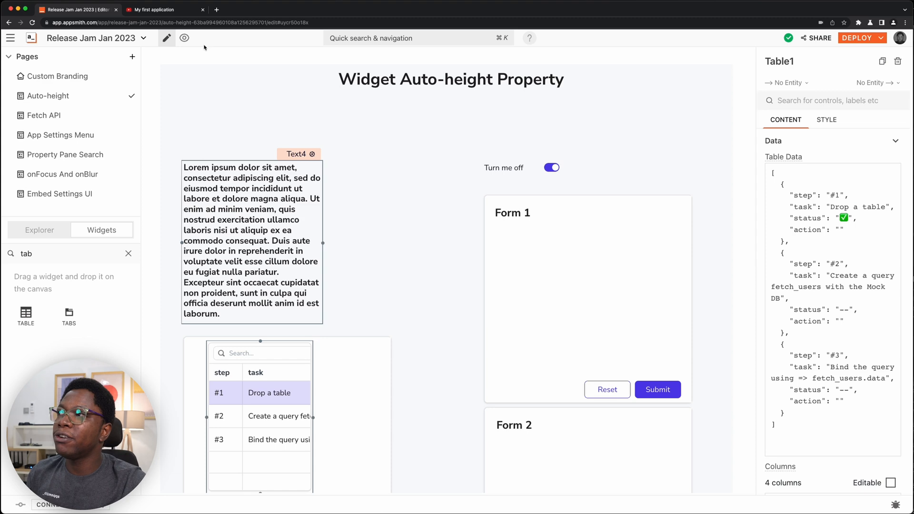
Preview the Auto-height page and turn off the switch to hide Form 2.
click(185, 38)
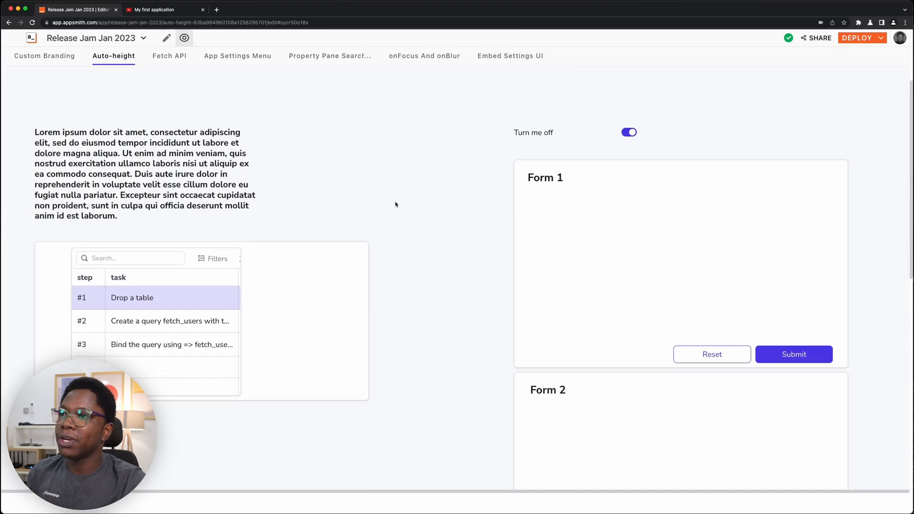
scroll(down, 3)
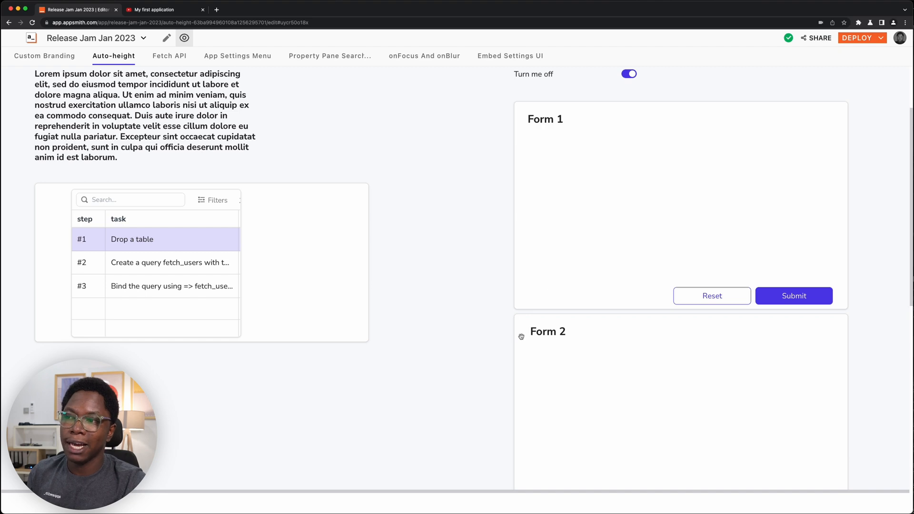
scroll(down, 3)
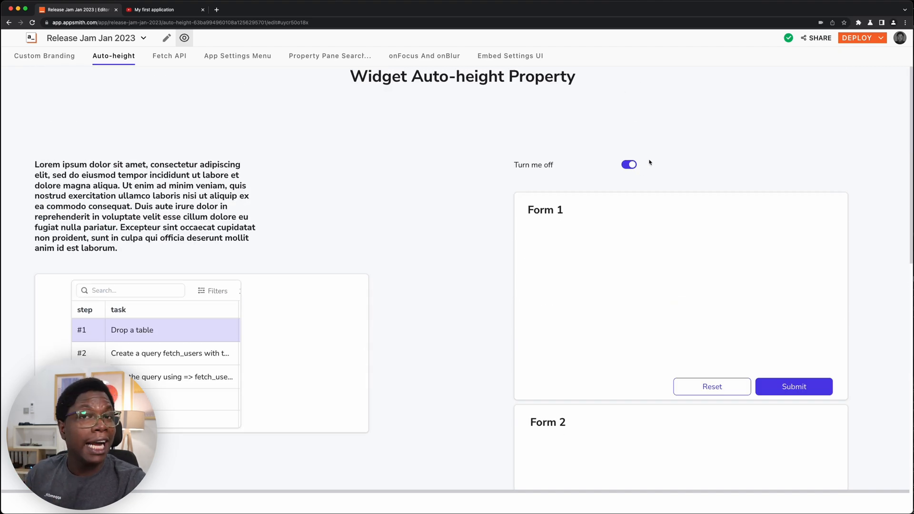
click(629, 164)
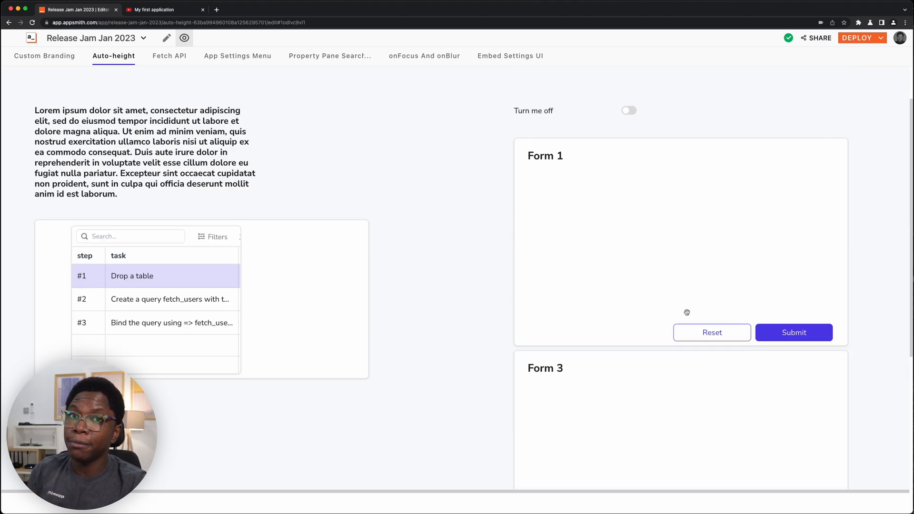
mouse_move(587, 382)
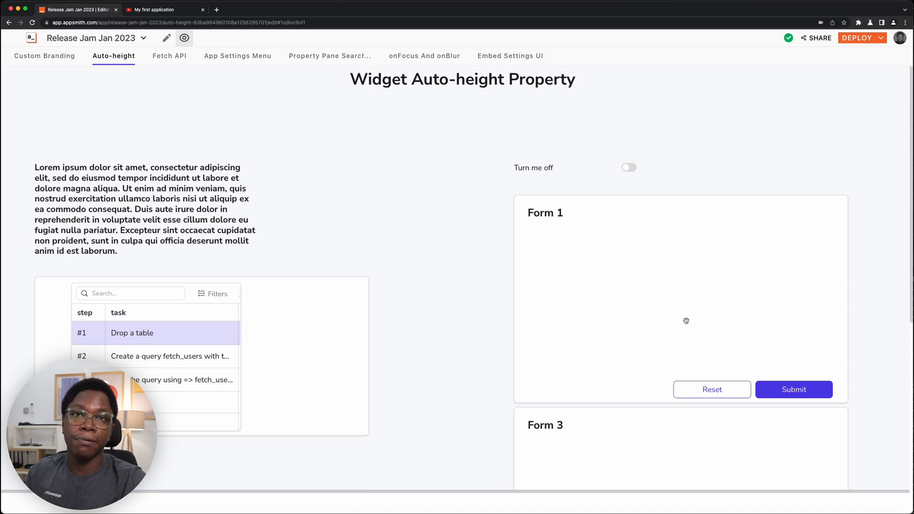
scroll(down, 3)
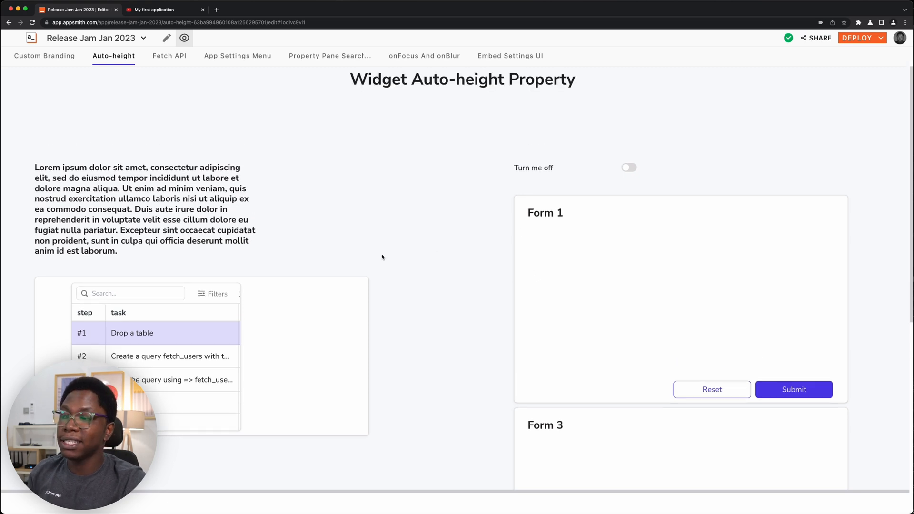
scroll(down, 3)
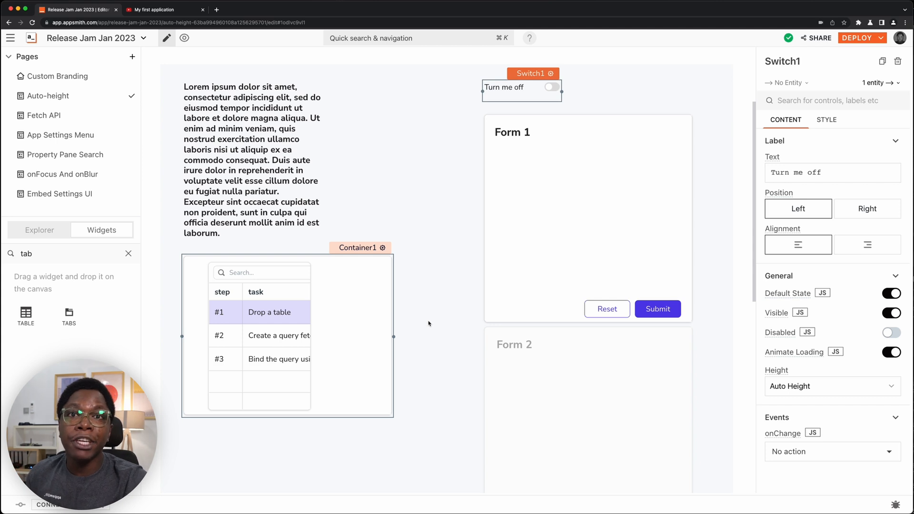
Click an empty spot on the Auto-height page canvas before switching to the Fetch API page.
click(252, 160)
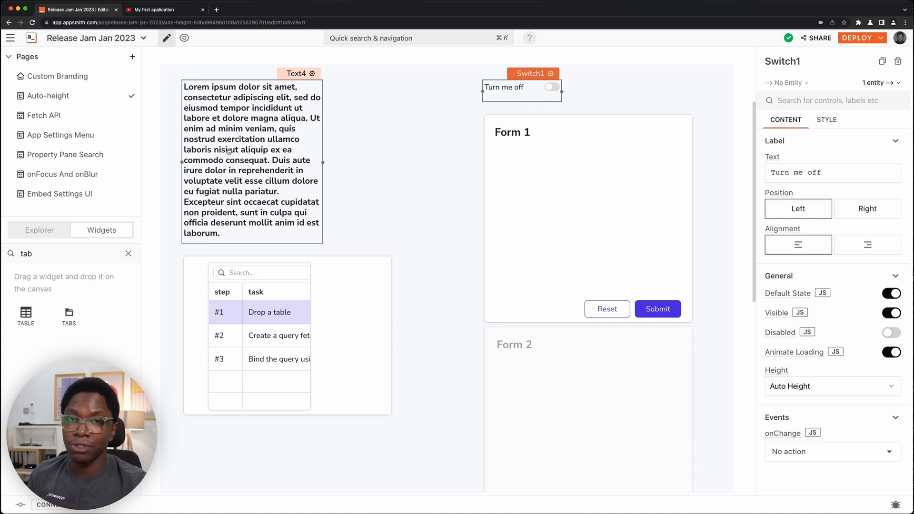
mouse_move(366, 157)
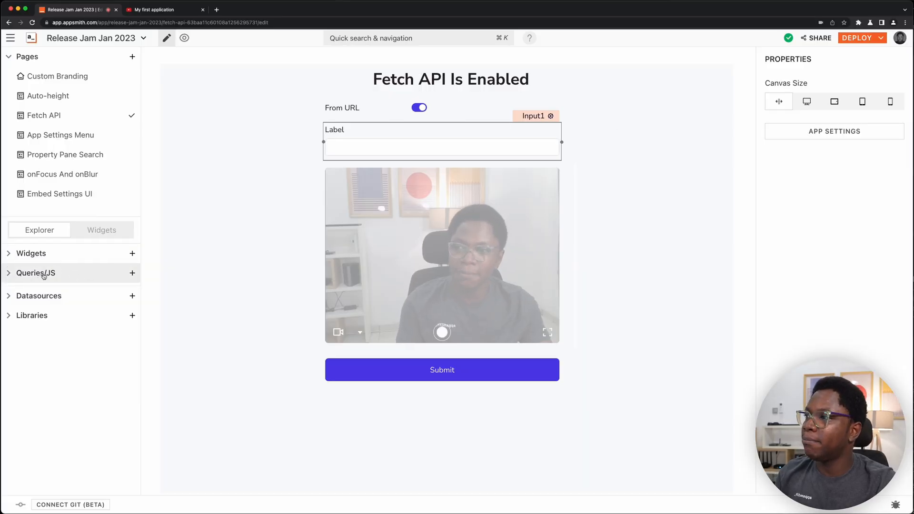
Open the requests JS object and create a new blank API, Api1.
click(36, 273)
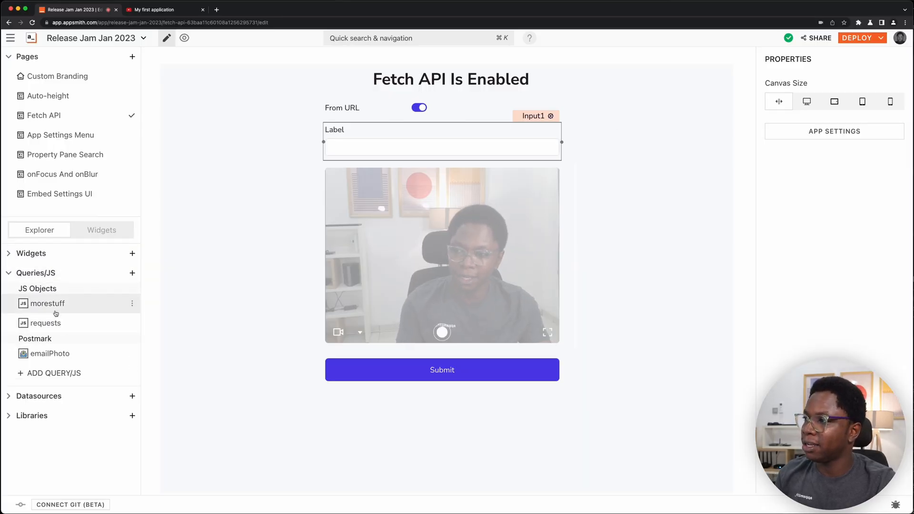
click(46, 323)
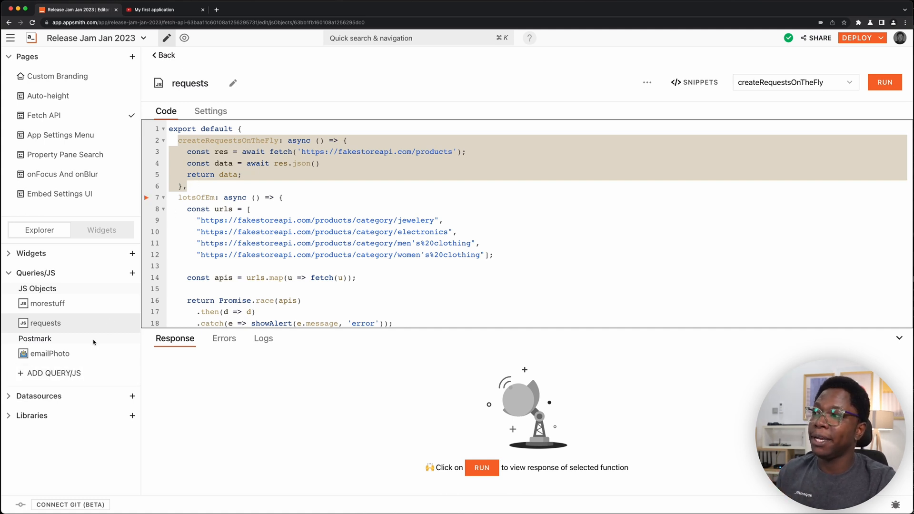
click(132, 273)
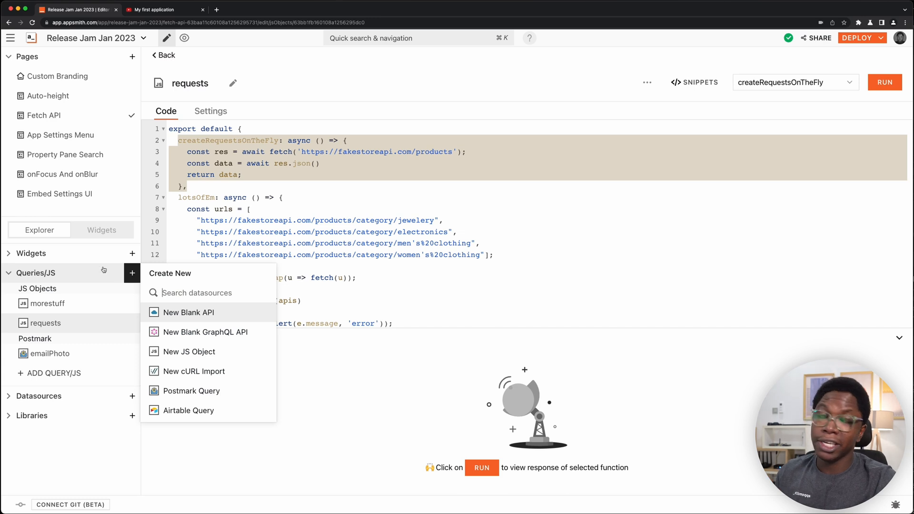
click(190, 312)
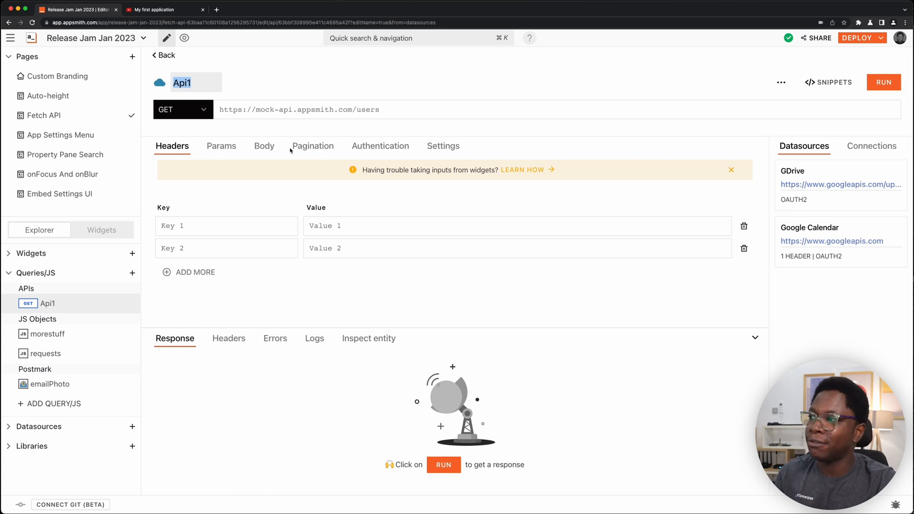
Run createRequestsOnTheFly in the requests JS object to fetch the store product list.
click(46, 353)
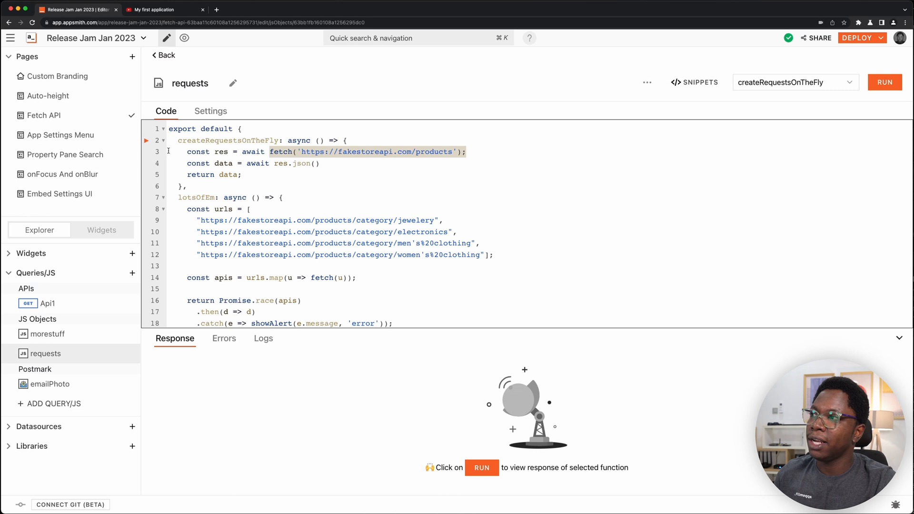
click(884, 82)
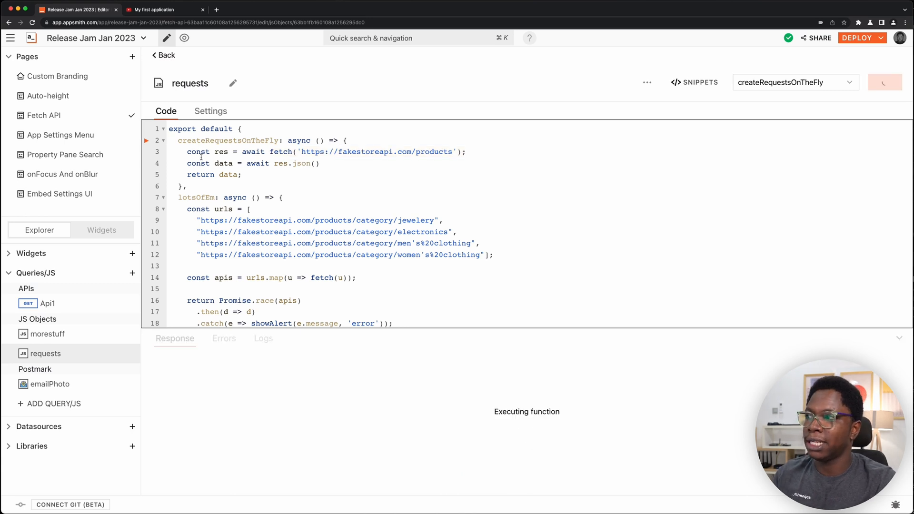
click(885, 82)
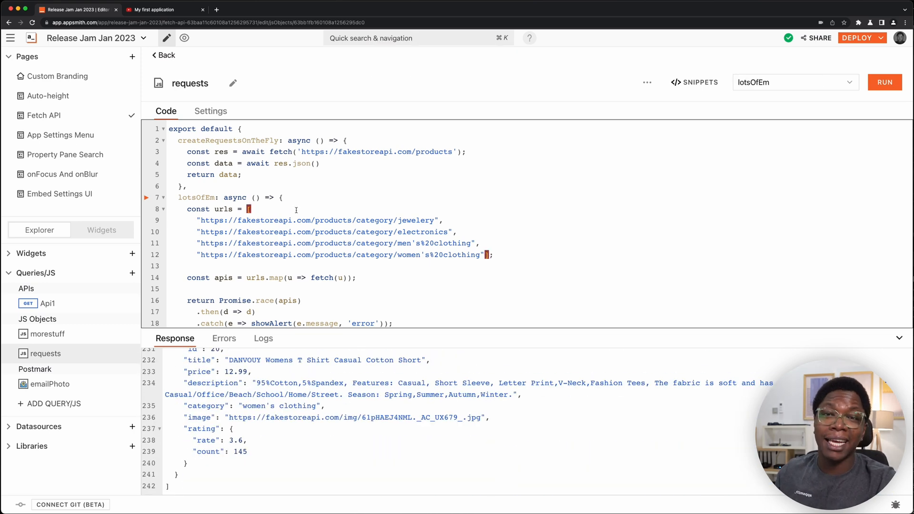
Scroll the response, then clear the widget selection on the Fetch API page canvas.
scroll(down, 3)
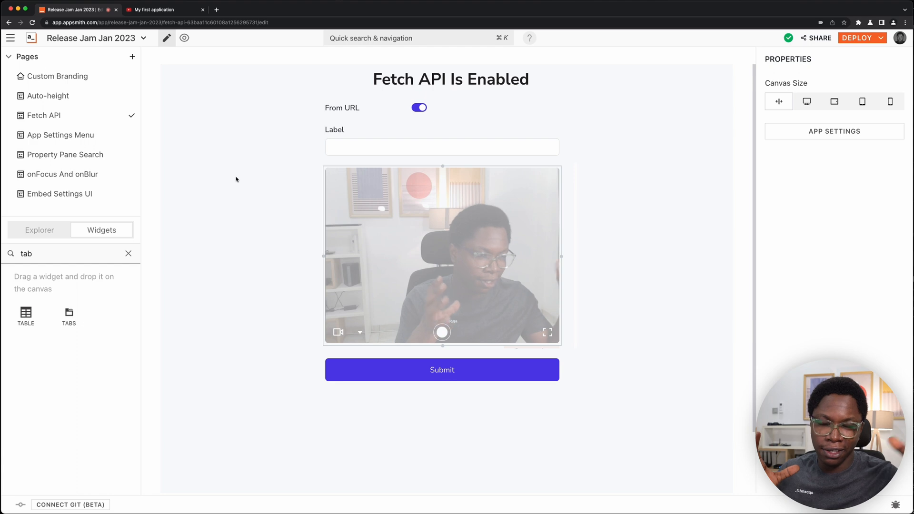
click(451, 78)
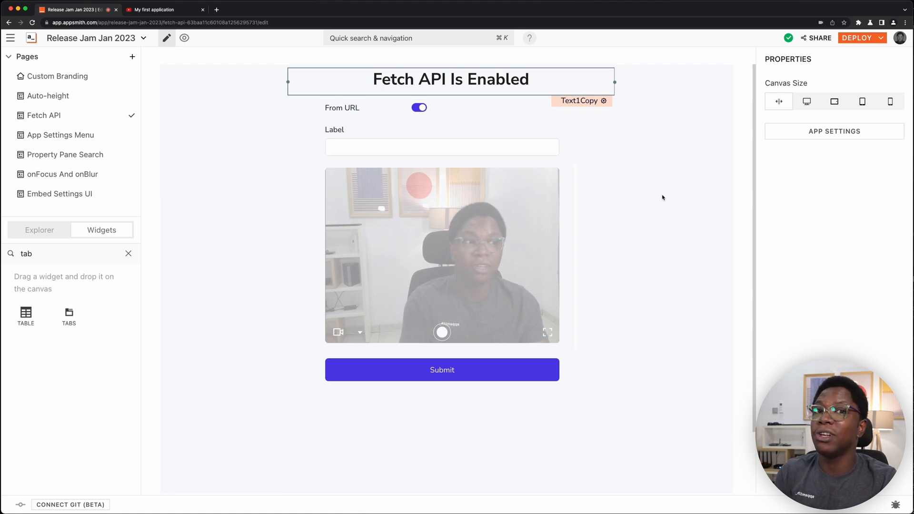
Preview the Fetch API page with From URL on, select the Label input, and open a new tab.
click(184, 38)
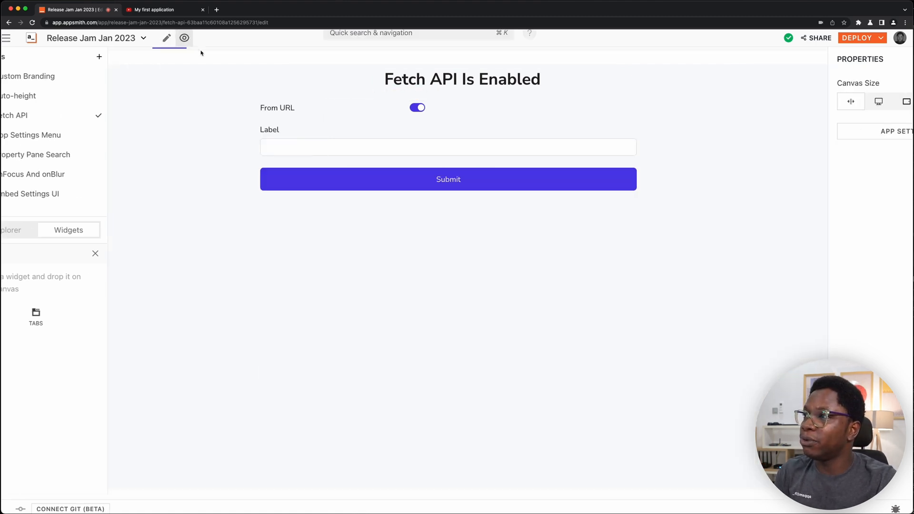
click(185, 38)
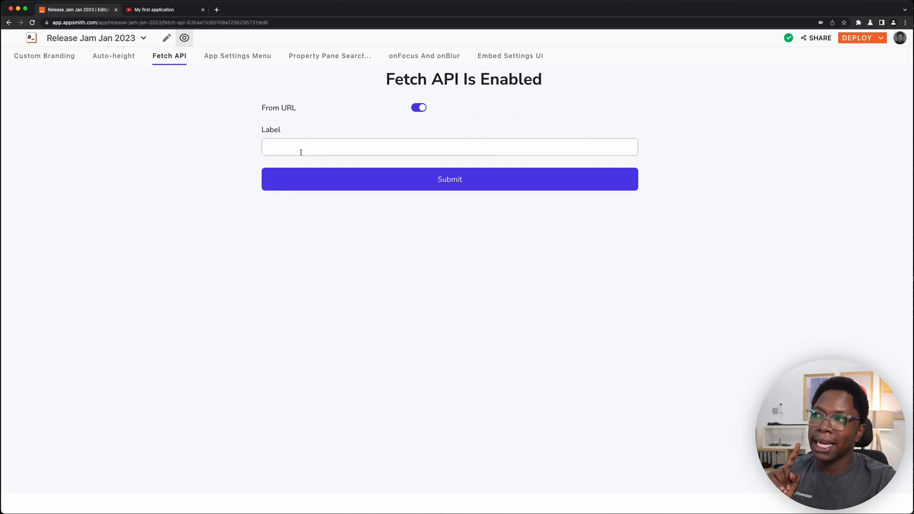
click(449, 147)
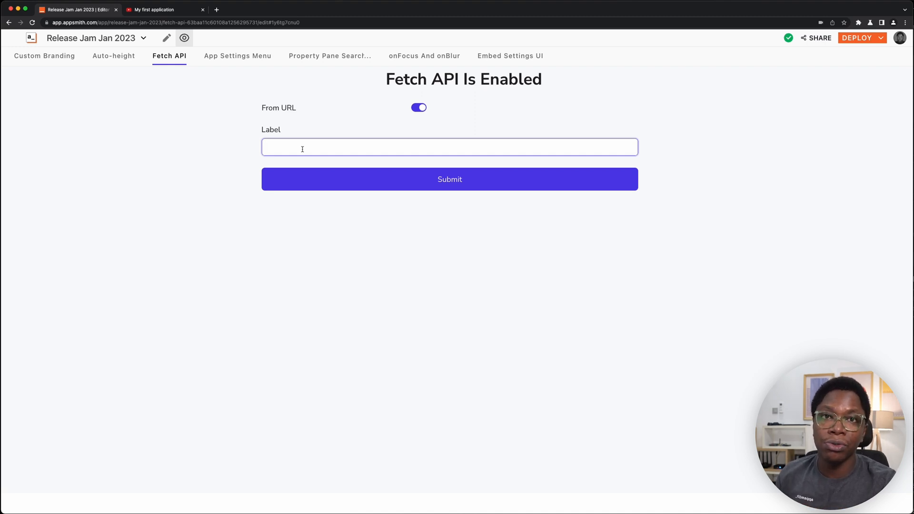
click(303, 9)
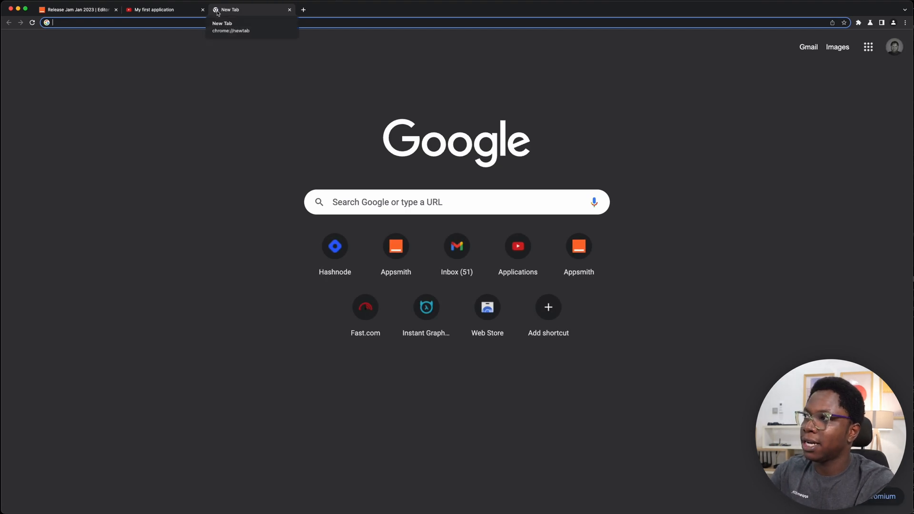
Search 'cat image', copy the white Pexels kitten photo's address, and return to Appsmith.
text(cat image)
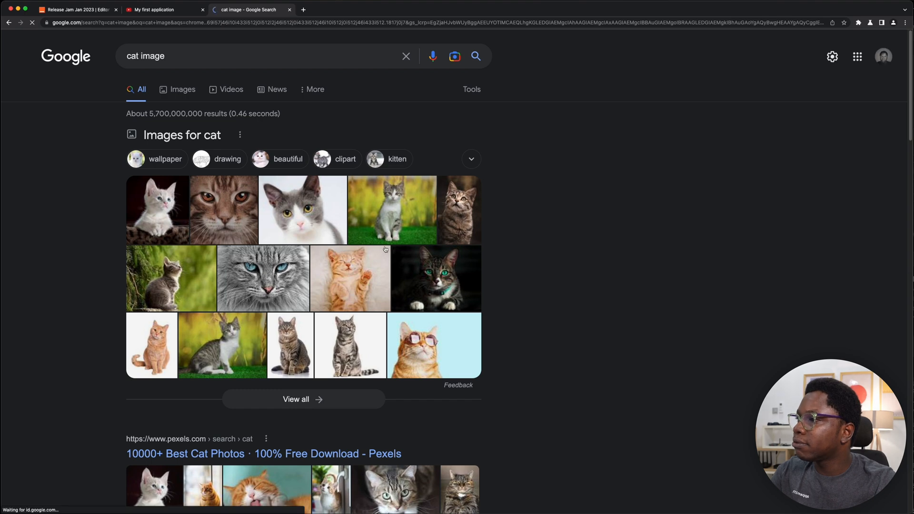
click(158, 210)
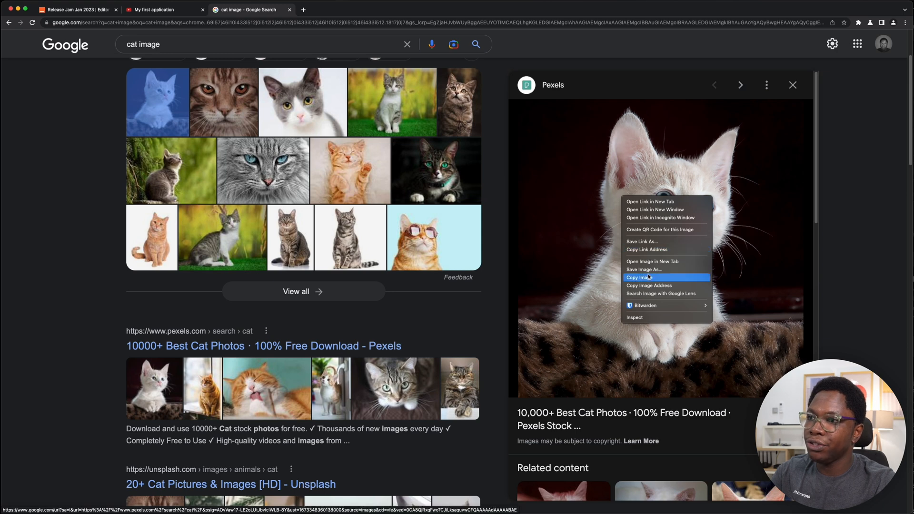
click(637, 277)
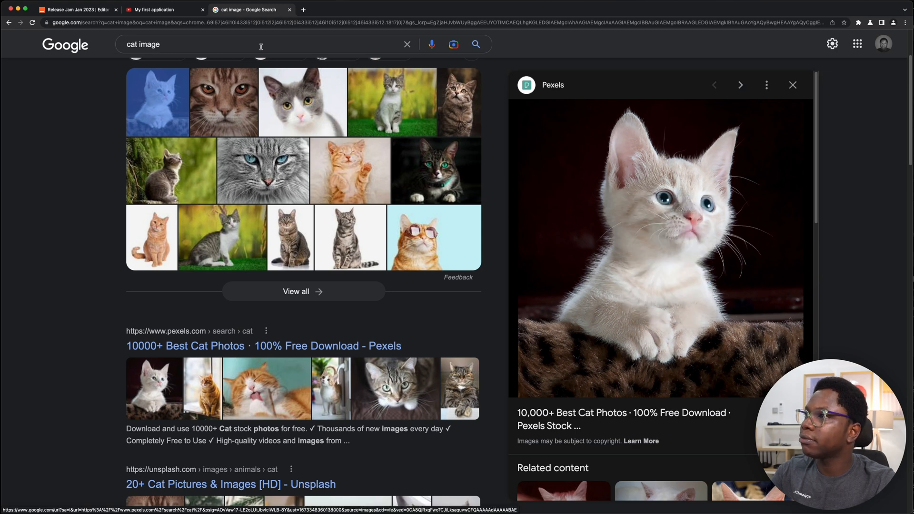
click(76, 10)
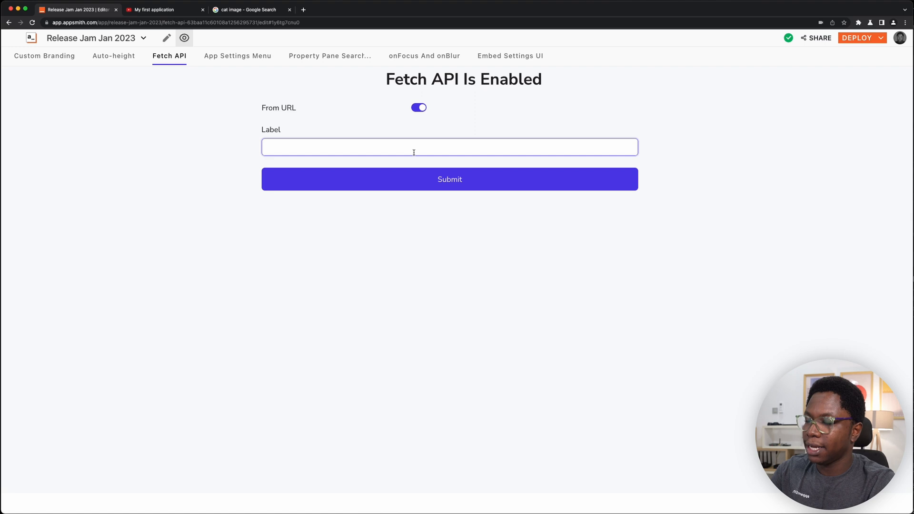
Paste the Pexels kitten image URL into Label and submit it.
text(pexels.com/photos/45201/kitty-cat-kitten-pet-45201.jpeg?cs=srgb&dl=pexels-pixabay-45201.jpg&fm=jpg)
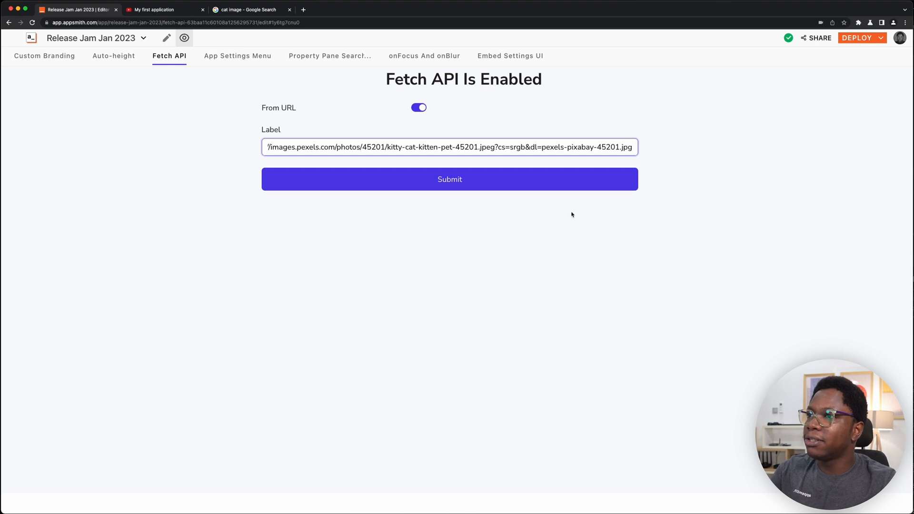
click(449, 179)
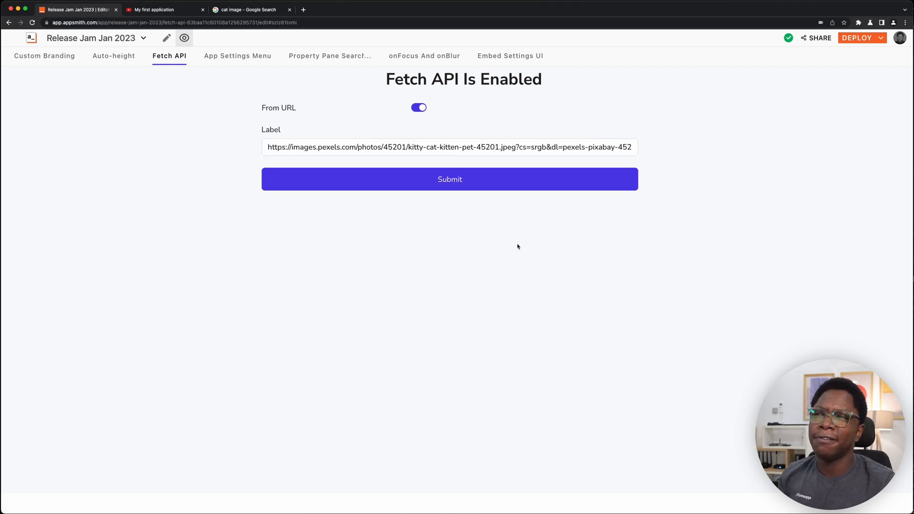
click(449, 179)
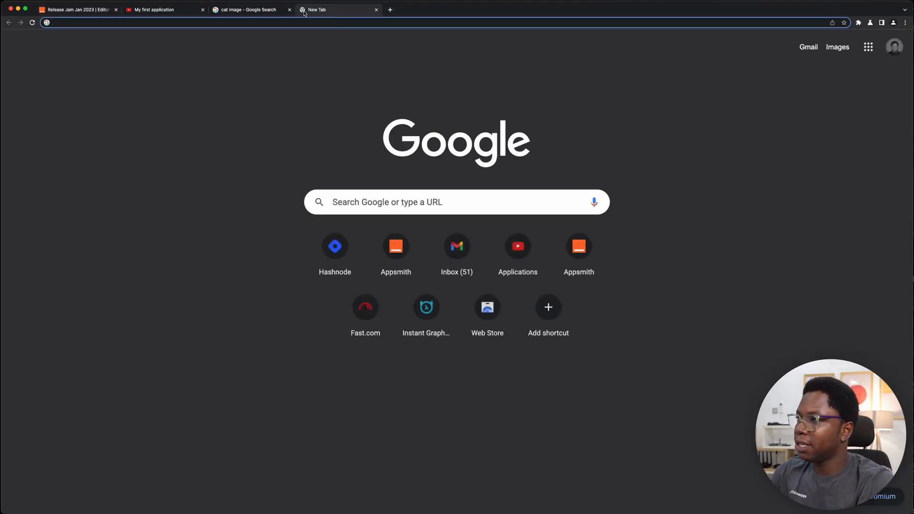
View the emailed kitten image.jpeg attachment full size in Gmail, then return to Appsmith.
click(456, 246)
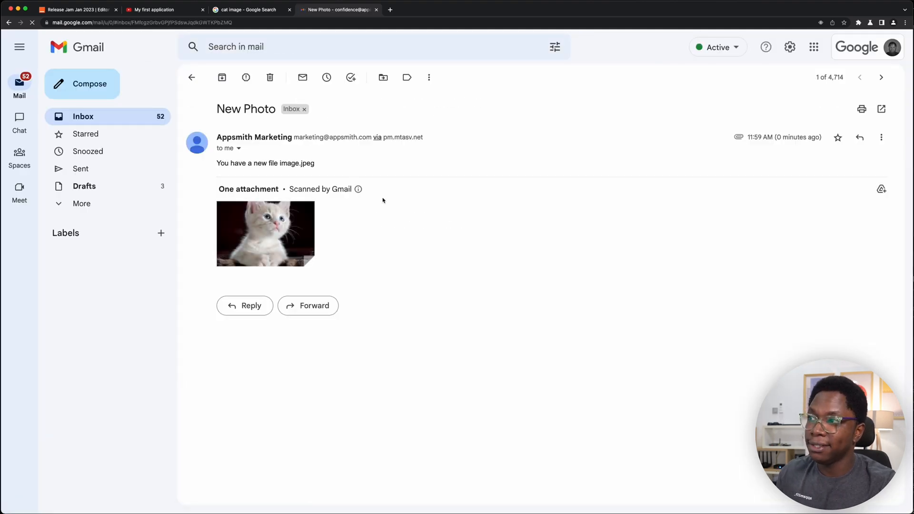
click(266, 234)
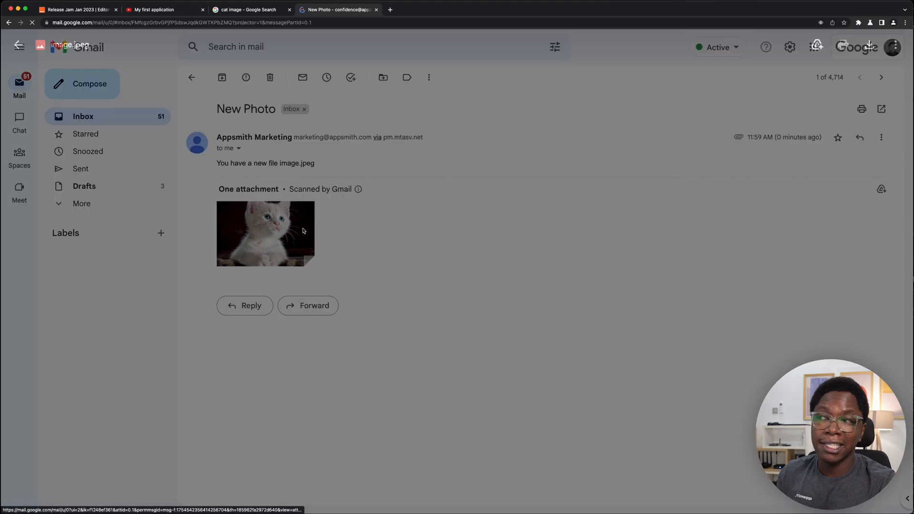
click(265, 234)
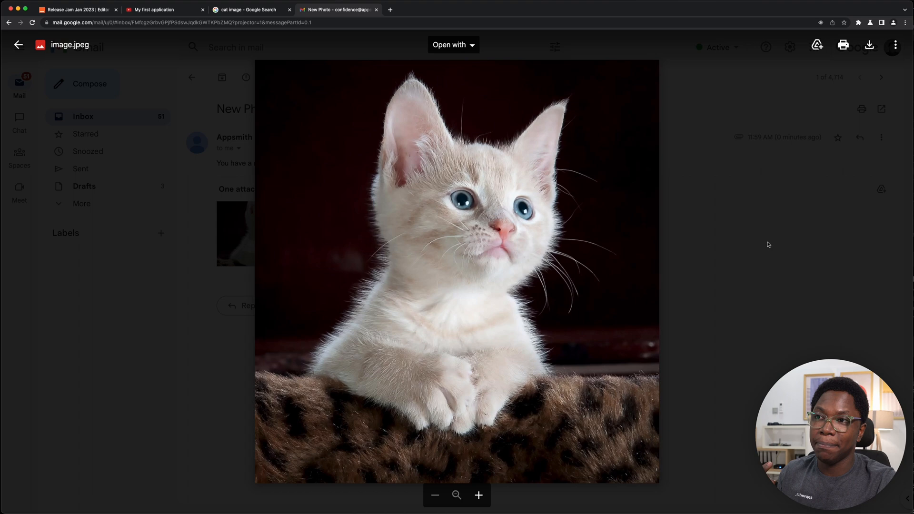
click(18, 45)
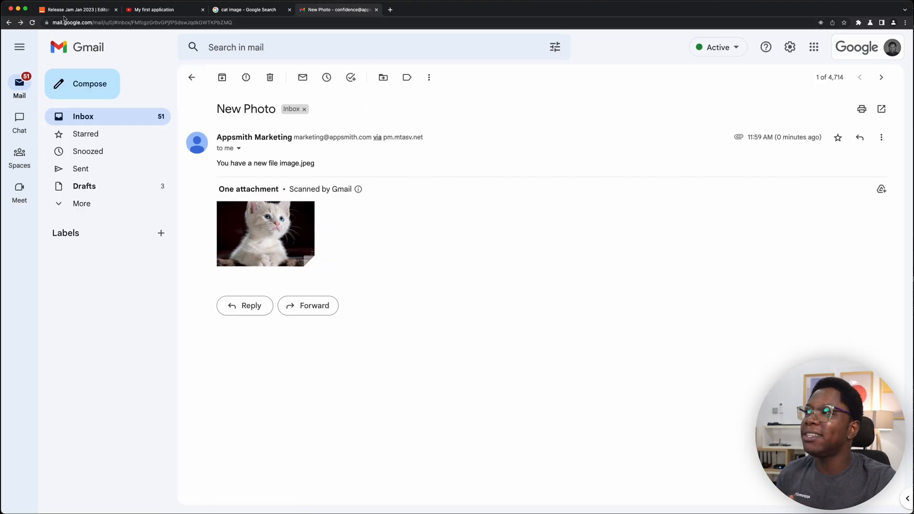
click(76, 10)
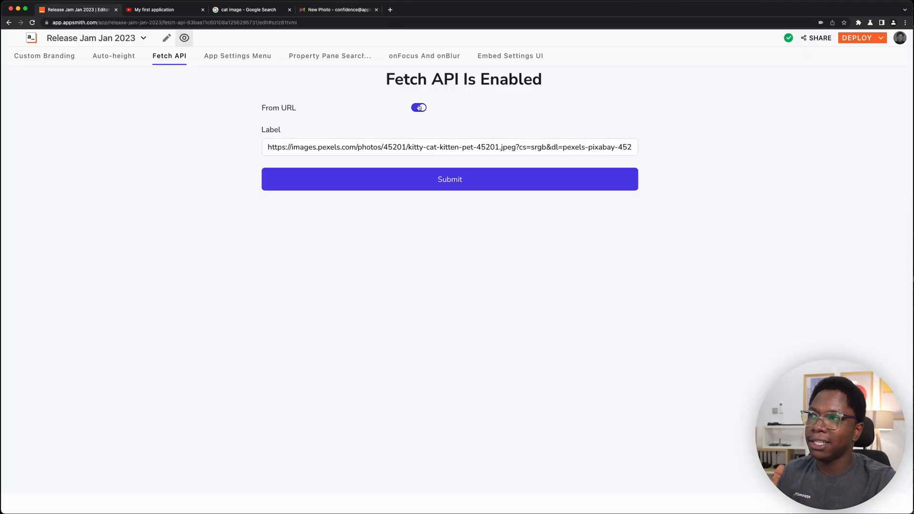
Turn off From URL, restart the webcam feed, and capture a photo.
click(419, 107)
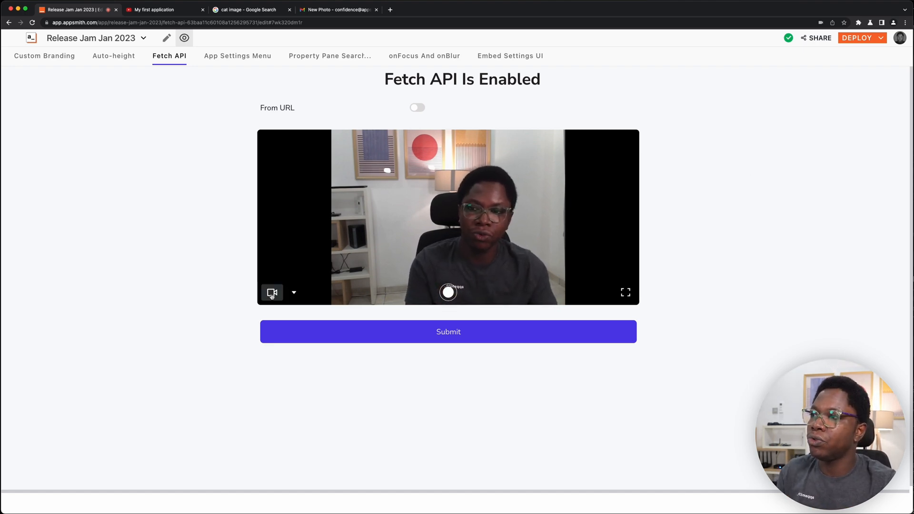
click(294, 293)
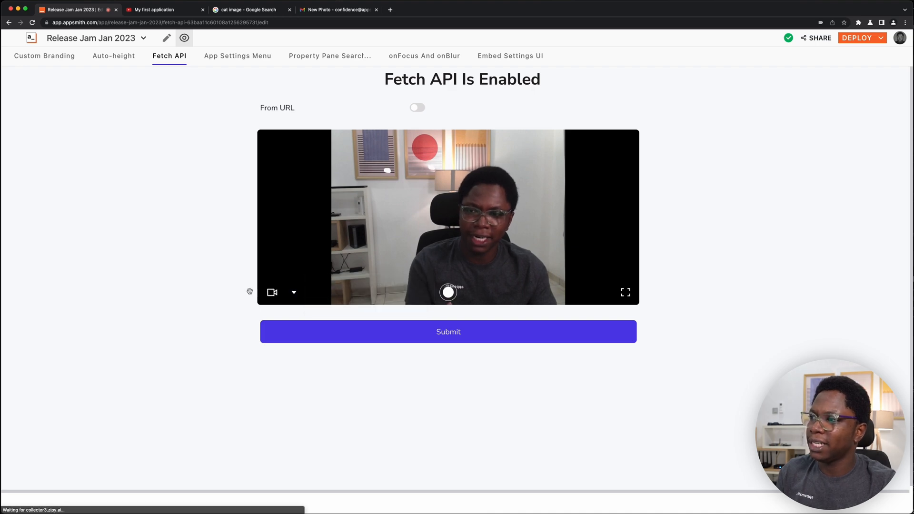
click(272, 292)
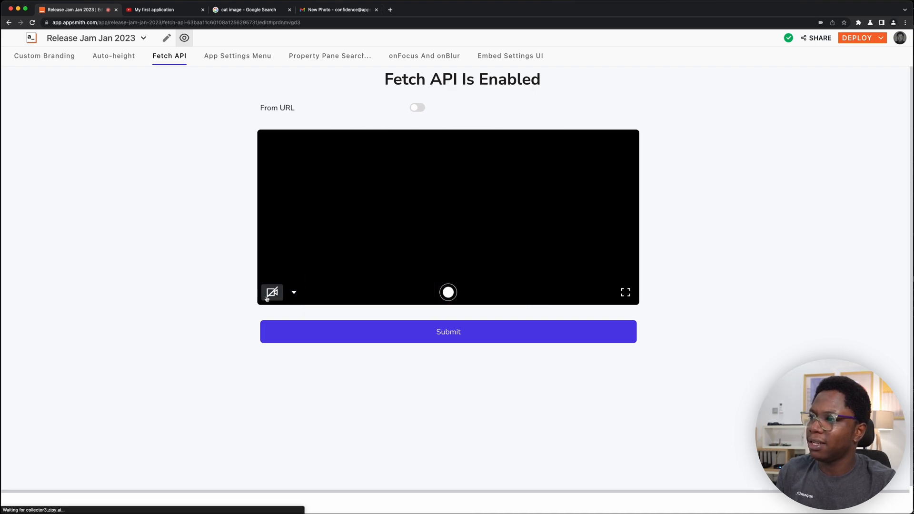
click(272, 292)
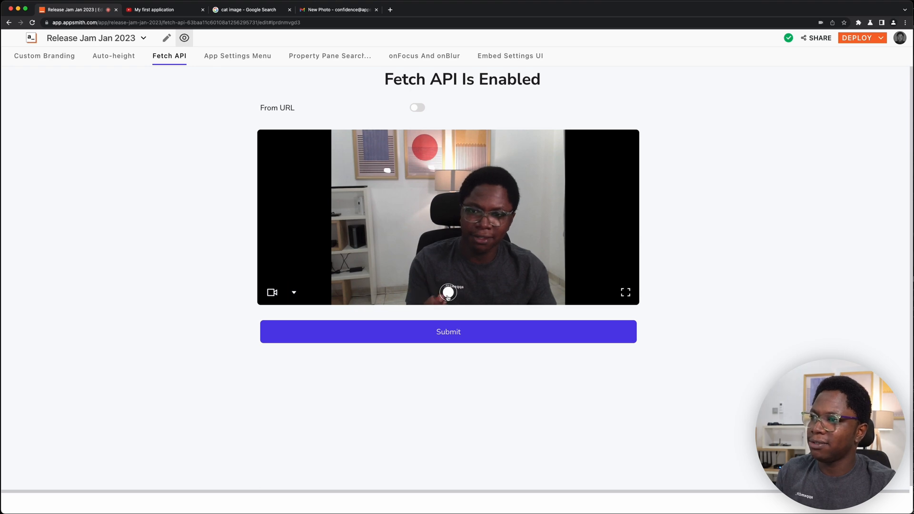
click(449, 293)
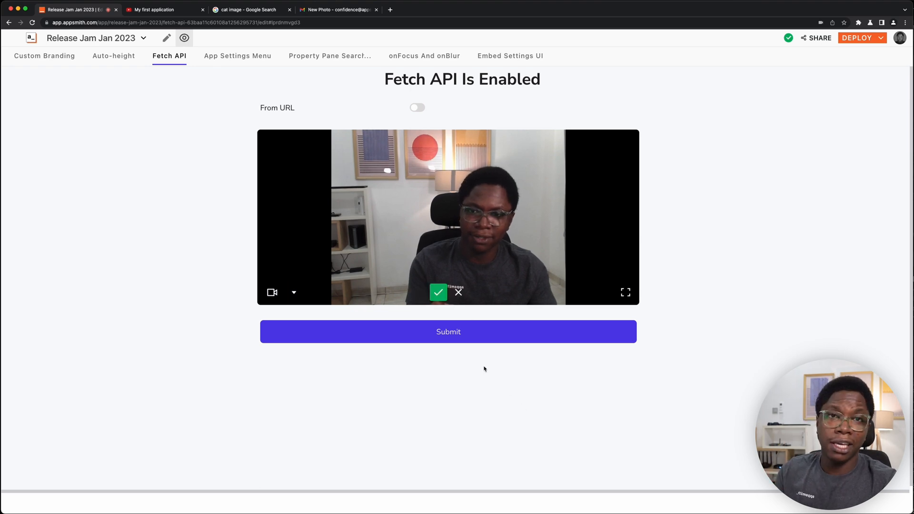
Submit the captured webcam photo by email and go to the mailbox.
click(449, 332)
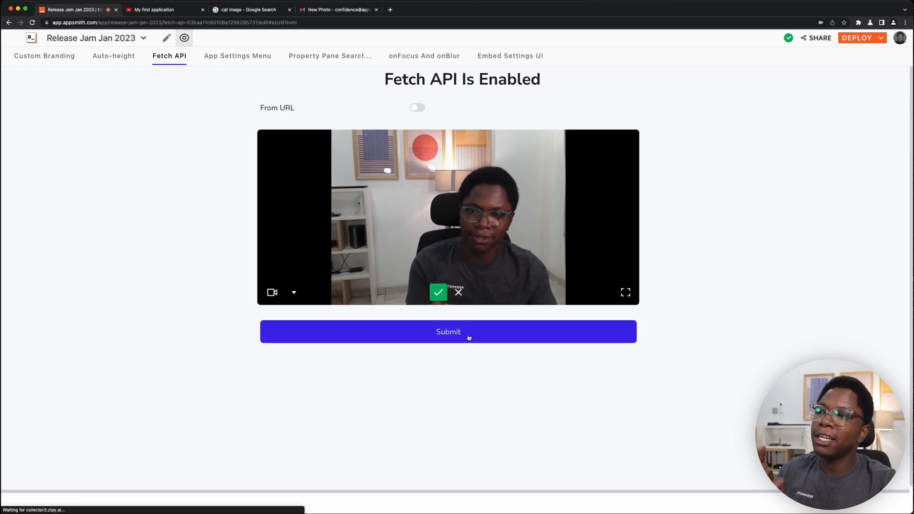
click(449, 332)
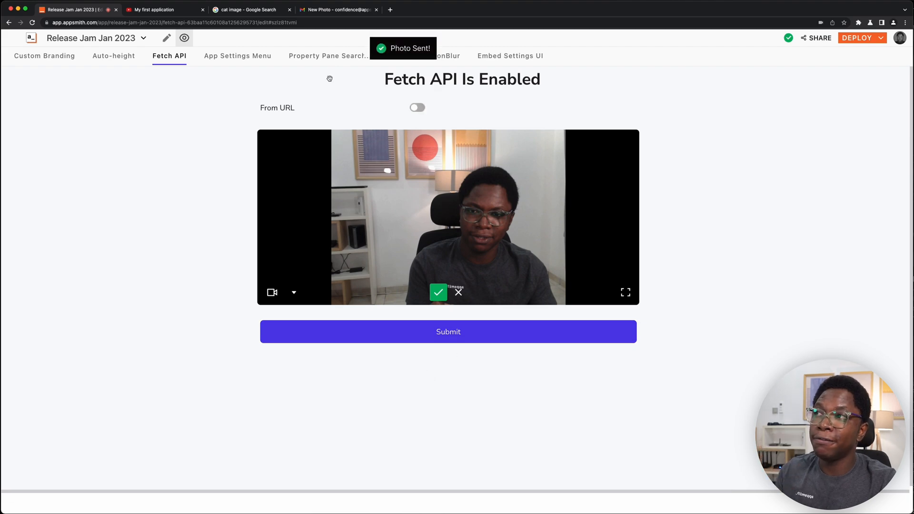
click(338, 10)
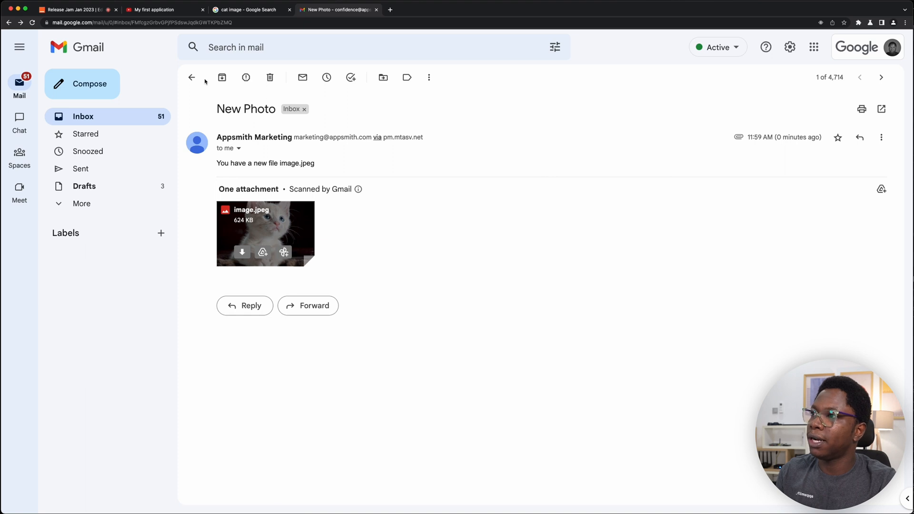
Open the new New Photo email and preview its image.webp webcam snapshot.
click(192, 77)
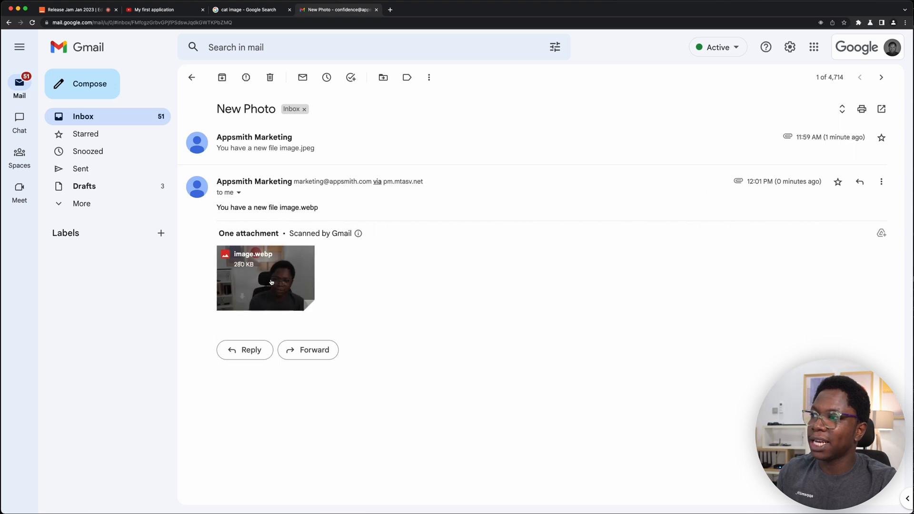
click(265, 278)
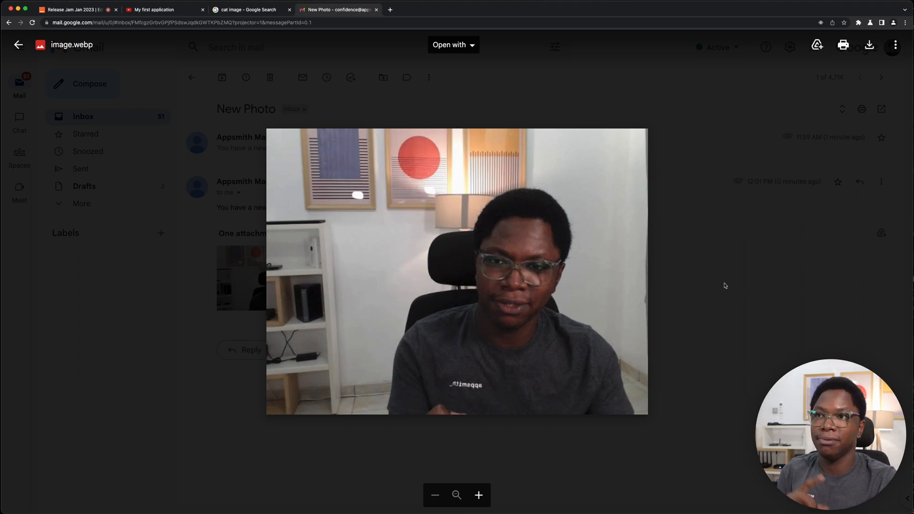
click(19, 45)
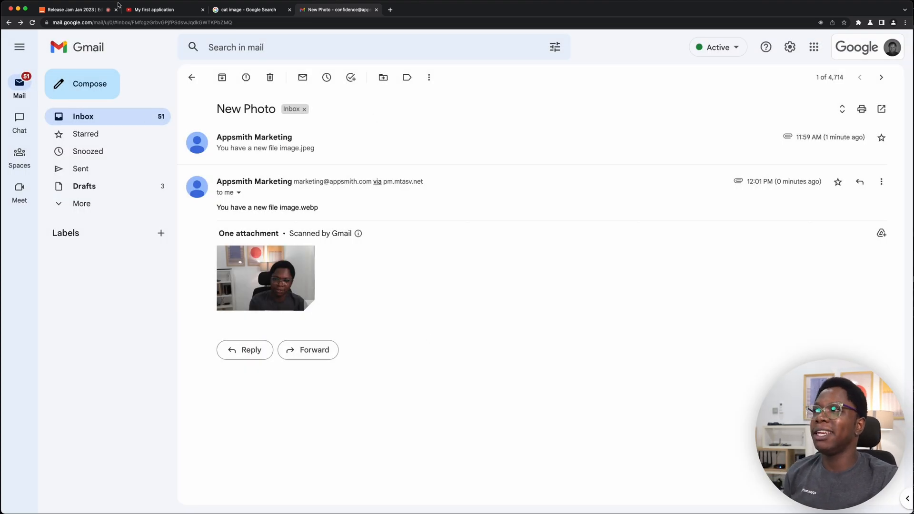
Close the Gmail tab and the cat image search tab.
click(246, 9)
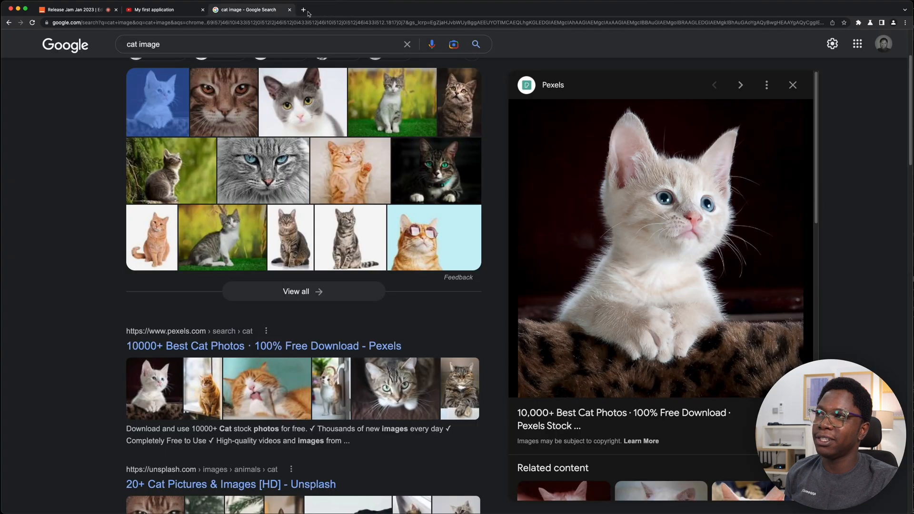
click(70, 9)
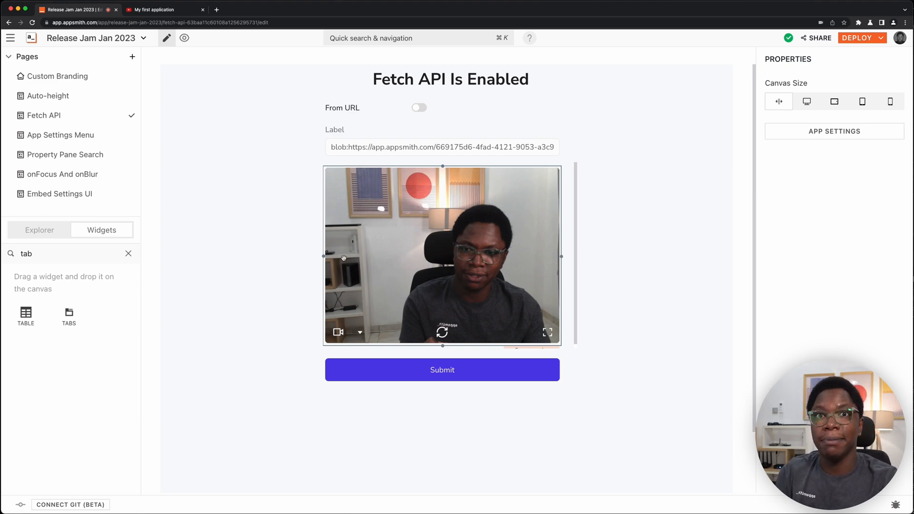
mouse_move(355, 171)
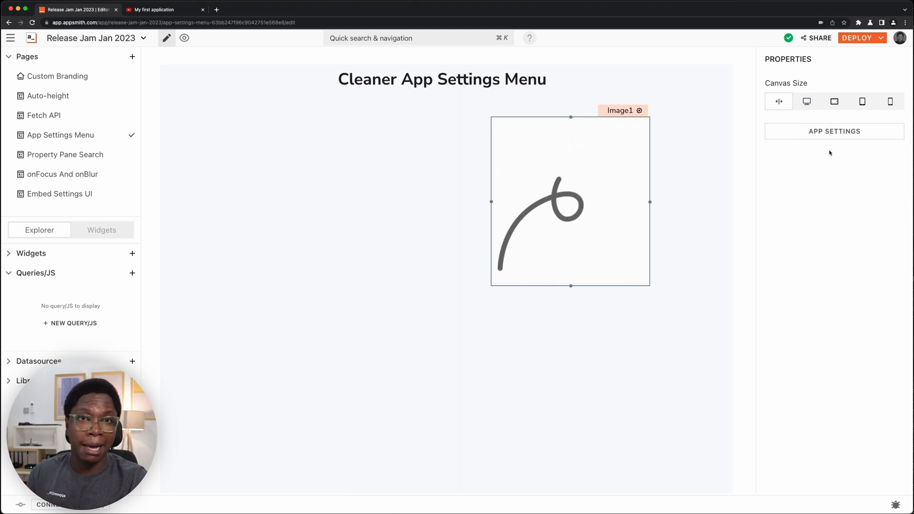
Review App Settings page options for the Fetch API and Property Pane Search pages.
click(834, 130)
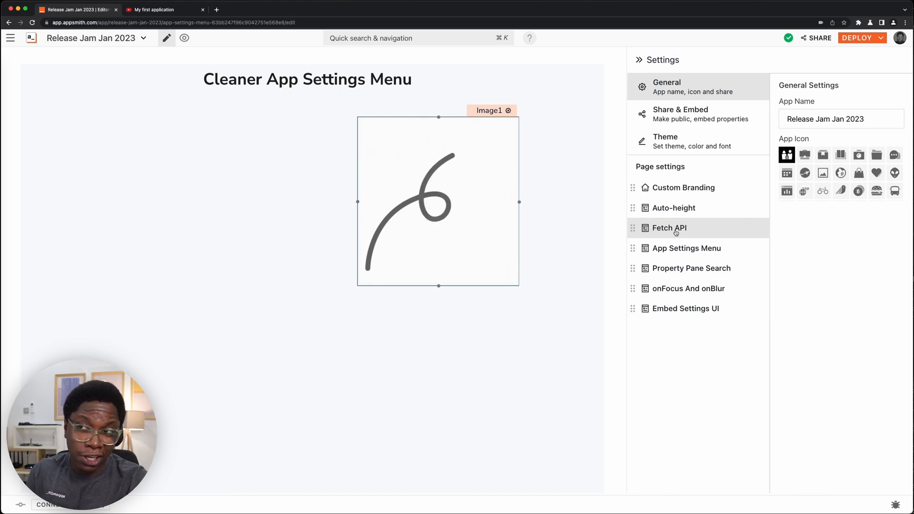
click(670, 228)
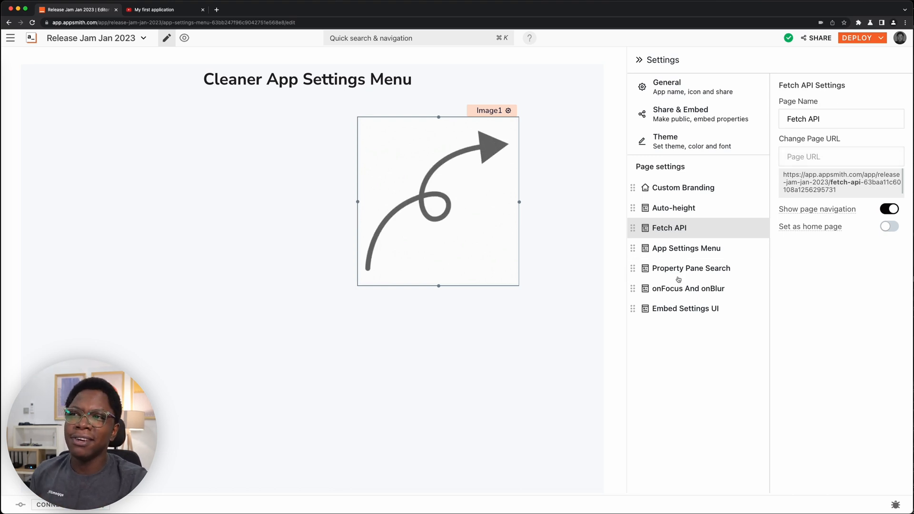
click(691, 268)
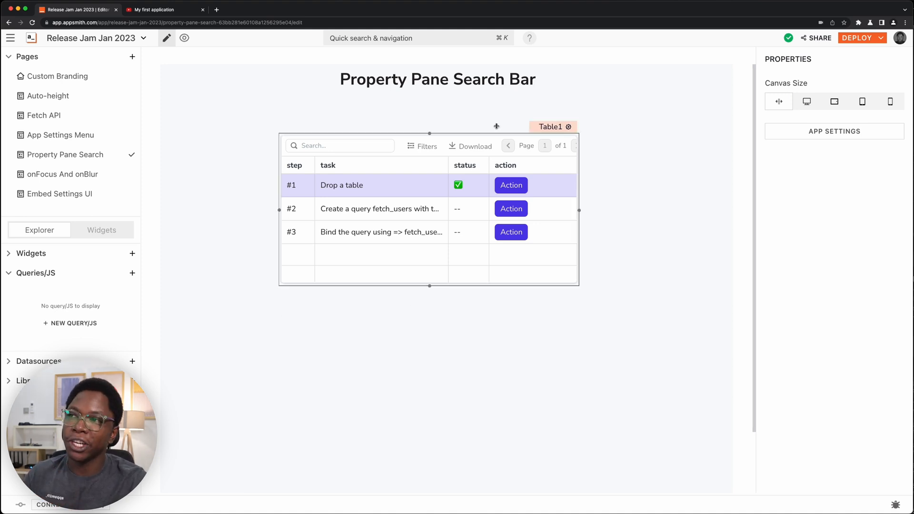
Select Table1 and search its properties for 'pag' to find pagination settings.
click(548, 127)
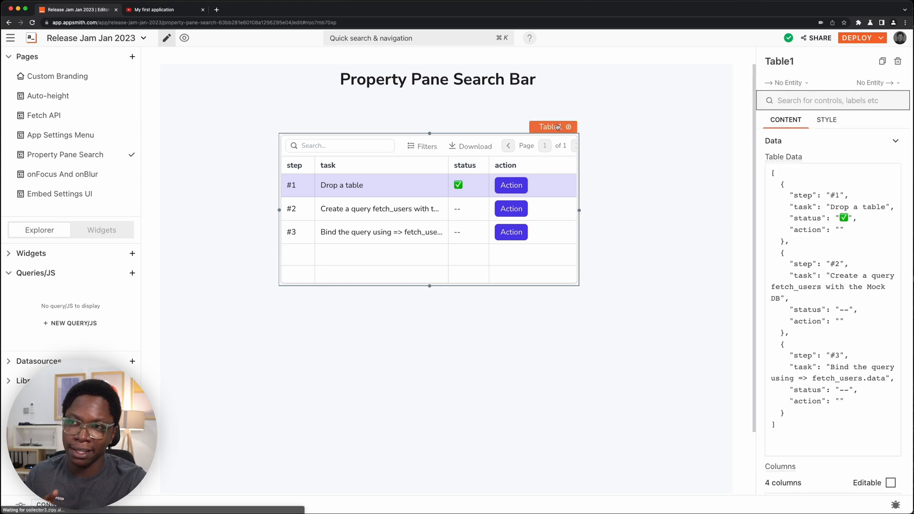
click(833, 100)
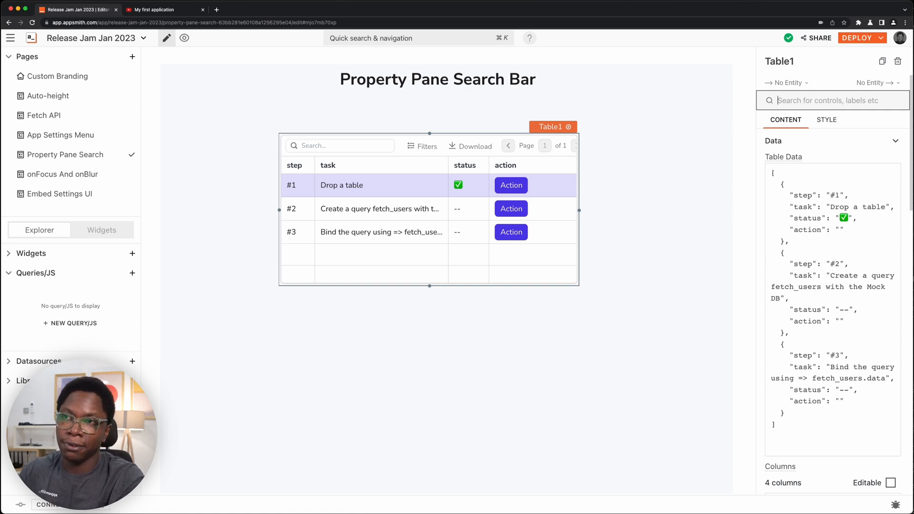
text(pag)
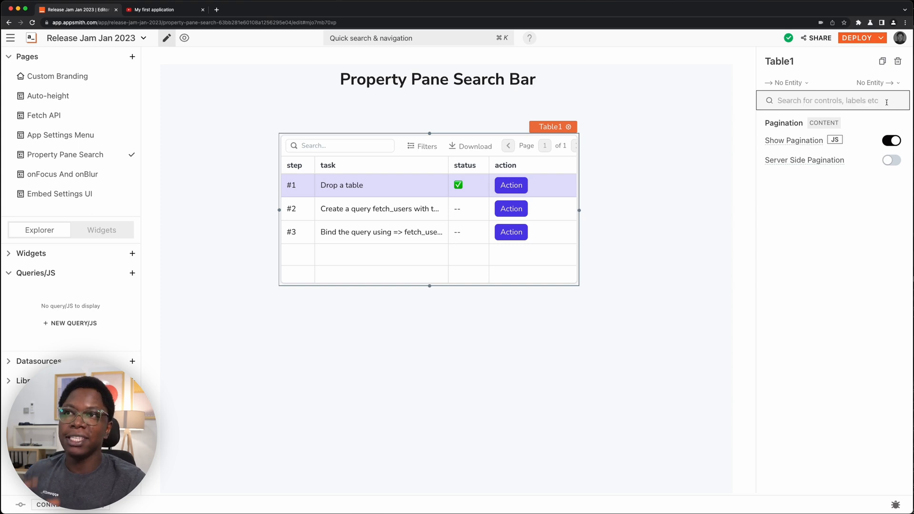
click(604, 311)
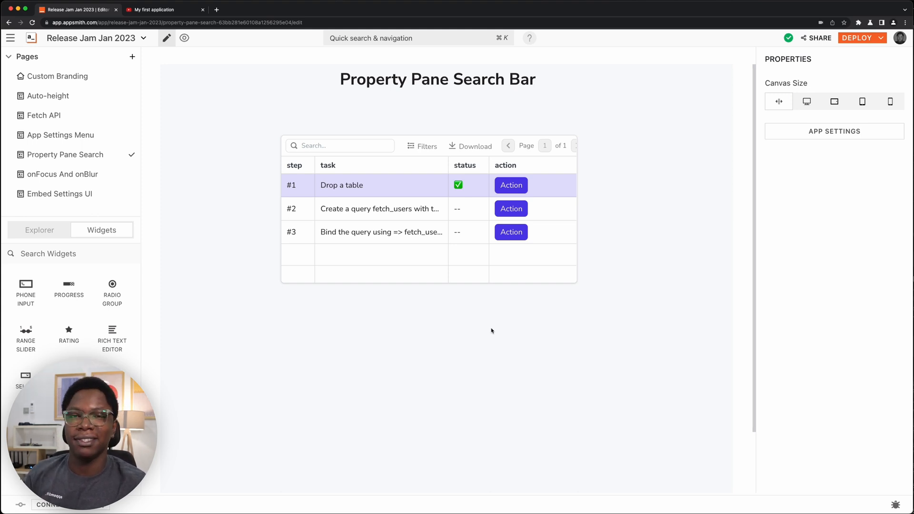
click(62, 174)
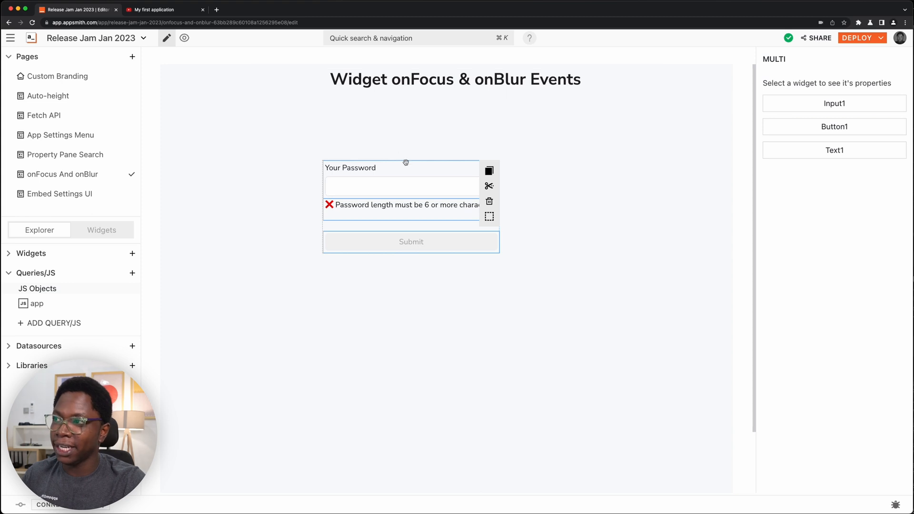
Deselect, focus the password Input1 field, then show Input1's onFocus/onBlur properties.
click(401, 187)
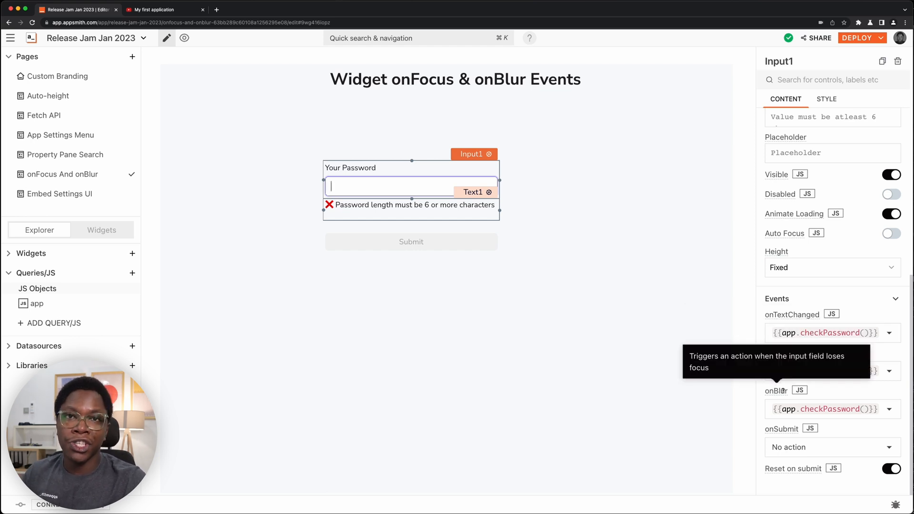
mouse_move(337, 137)
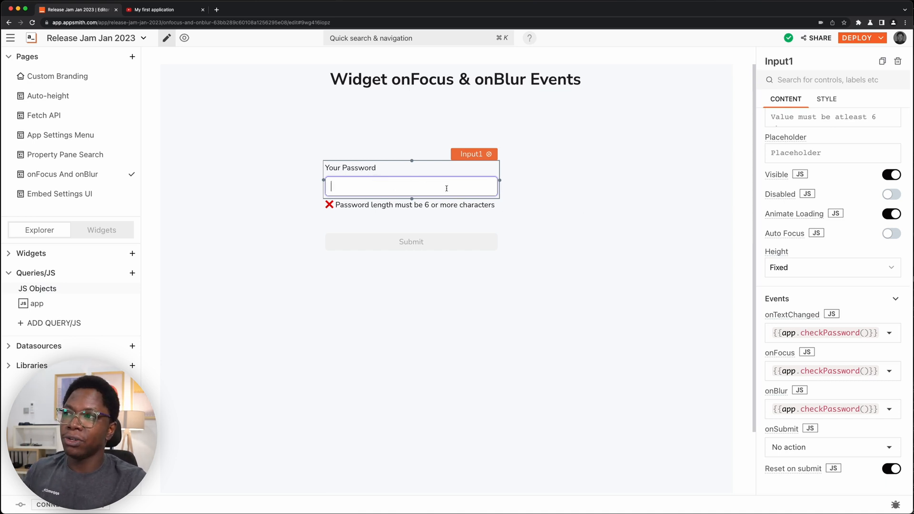
click(598, 205)
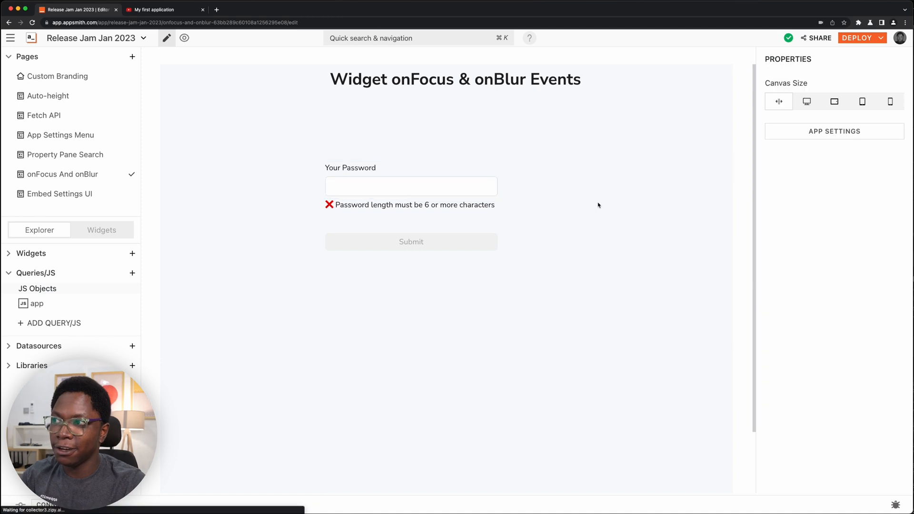
mouse_move(584, 194)
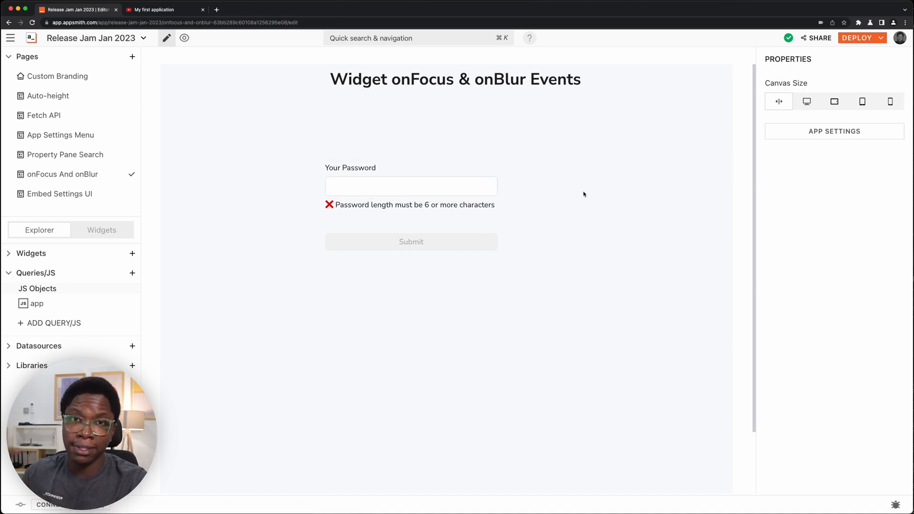
click(411, 186)
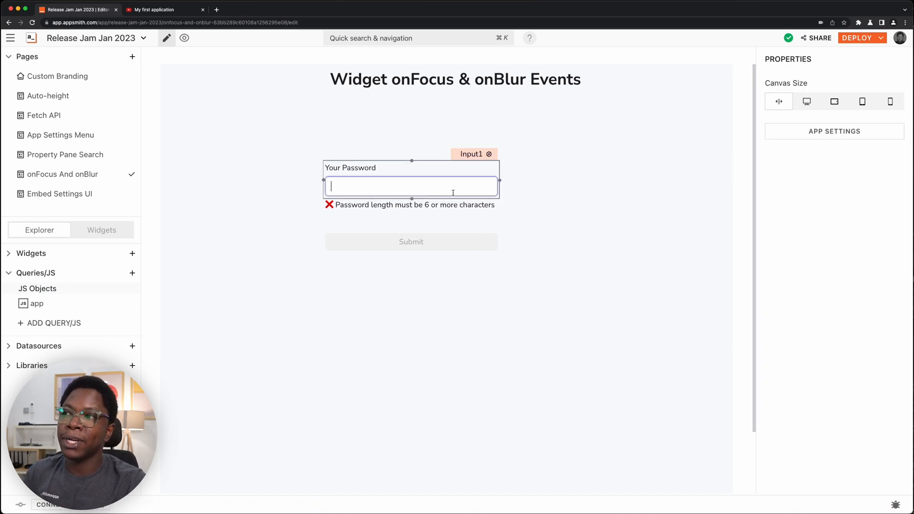
click(411, 186)
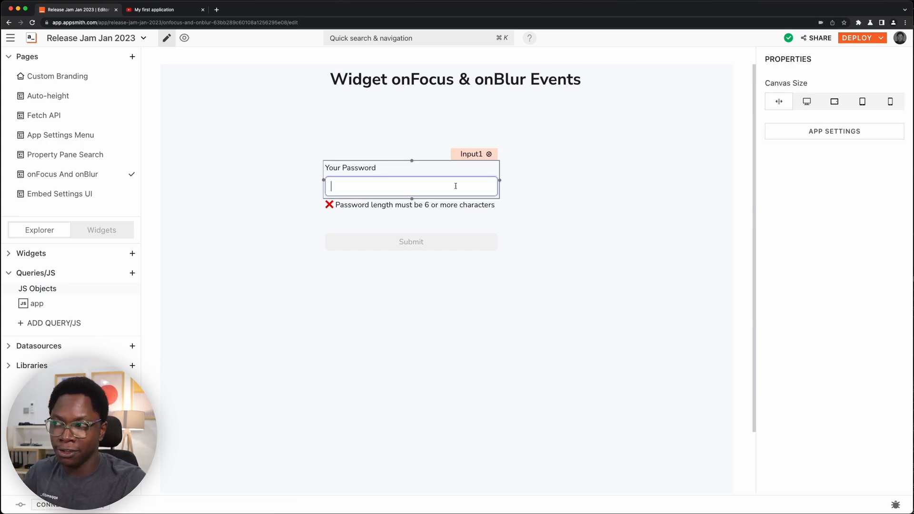
click(475, 154)
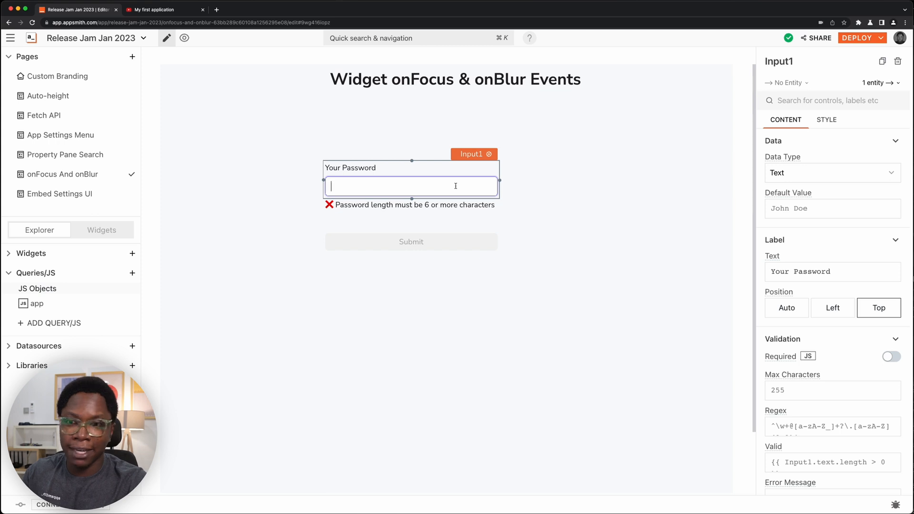
text(abc)
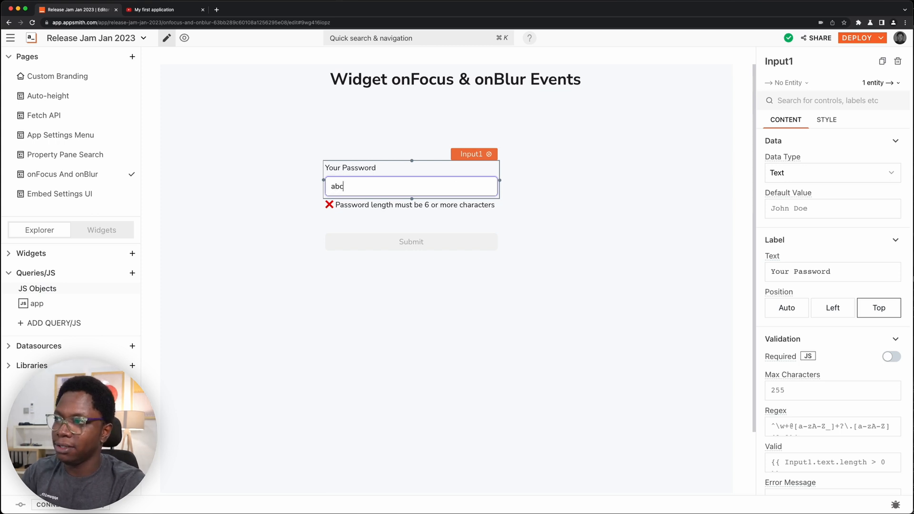
text(defg)
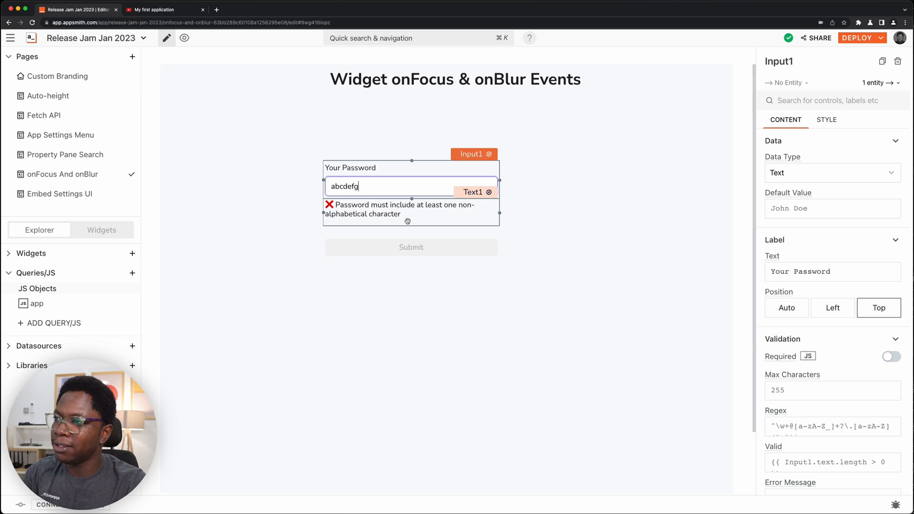
mouse_move(417, 198)
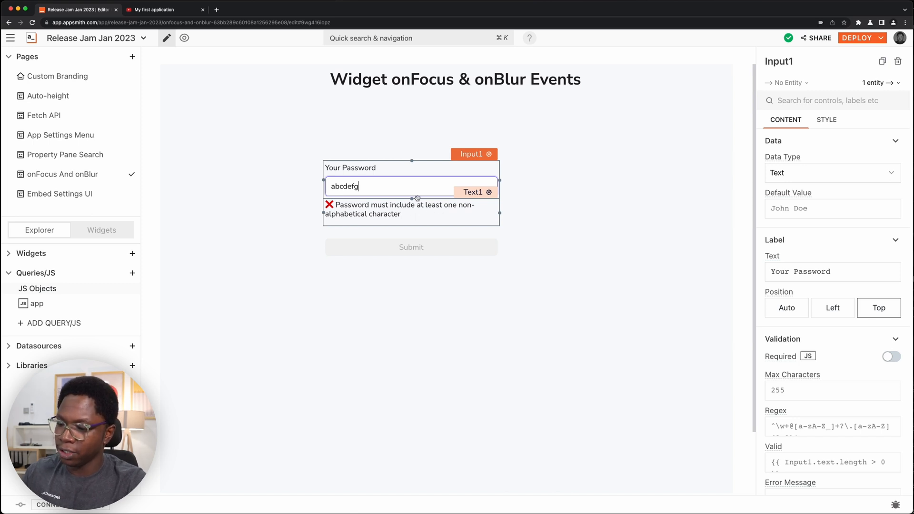
text(1)
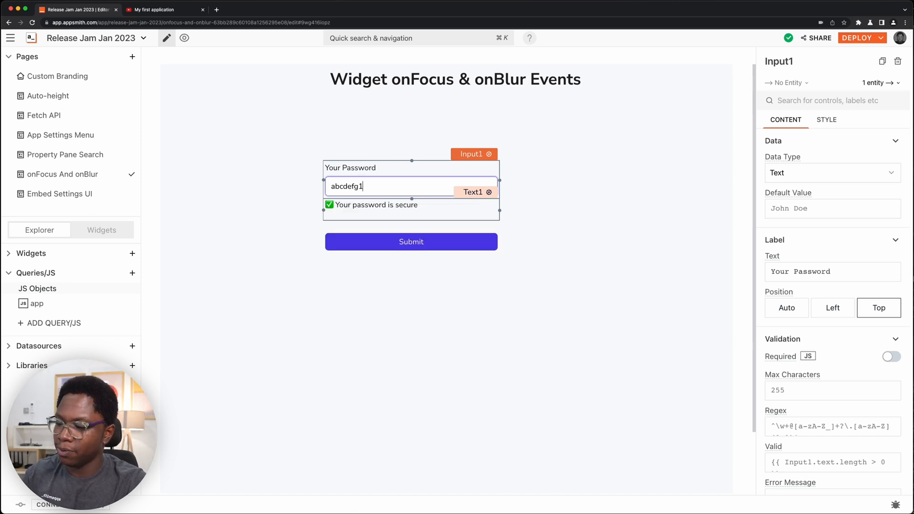
text(23)
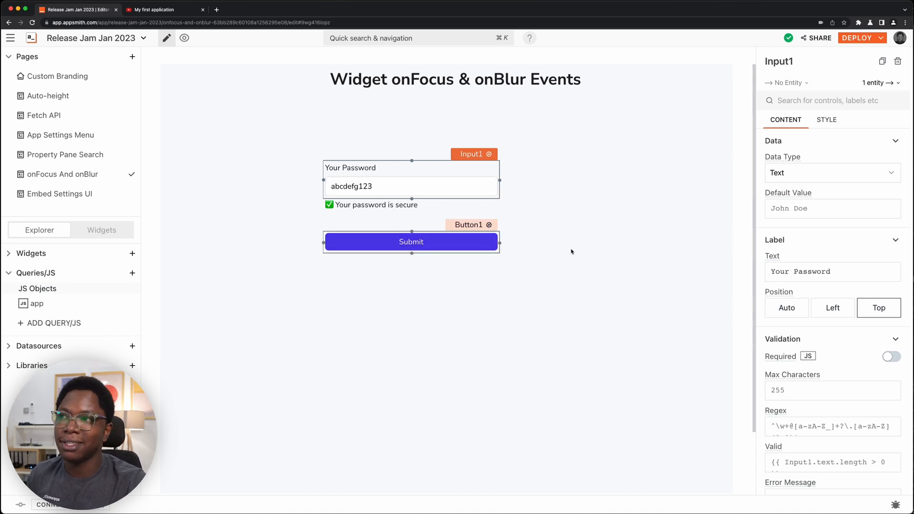
Refocus the password field, review the onBlur event, and go to Embed Settings UI.
click(410, 186)
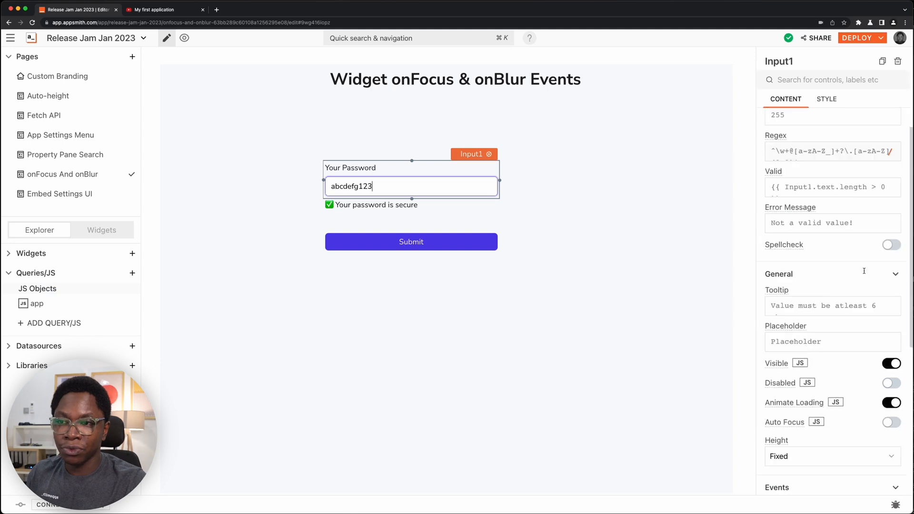
scroll(down, 3)
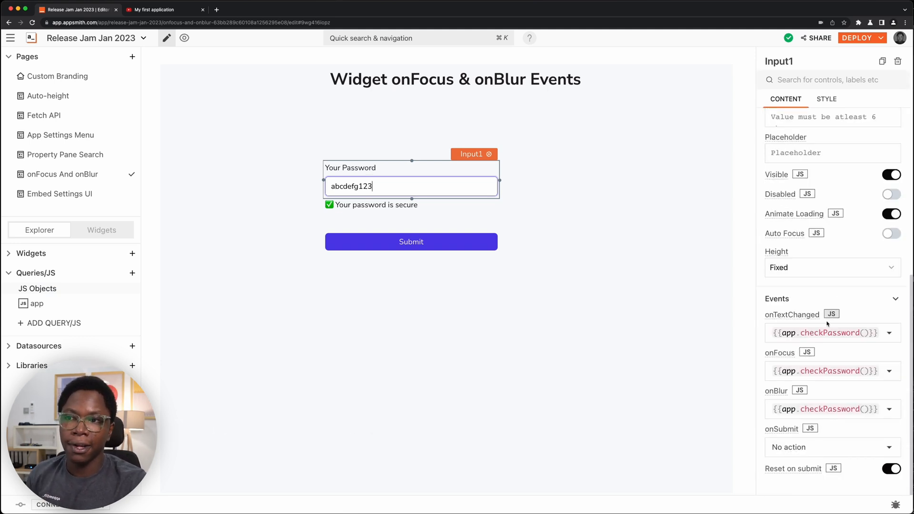
mouse_move(784, 400)
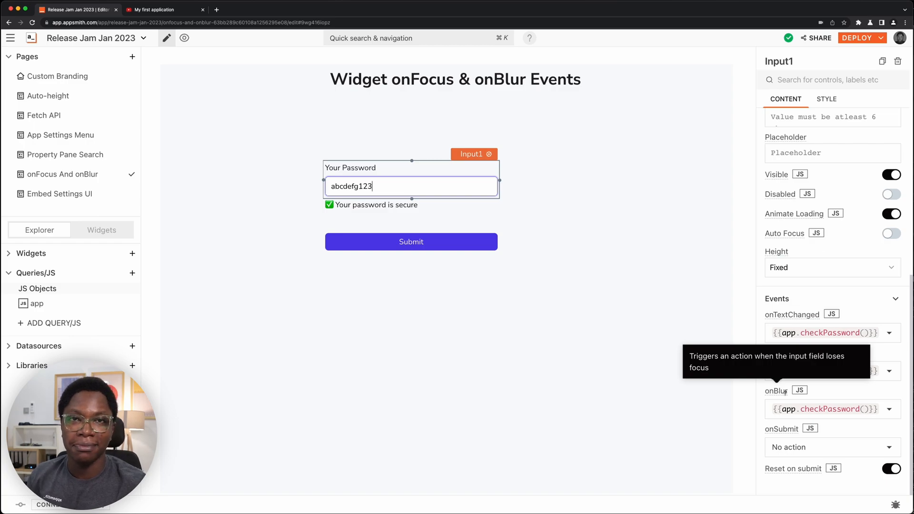
click(59, 194)
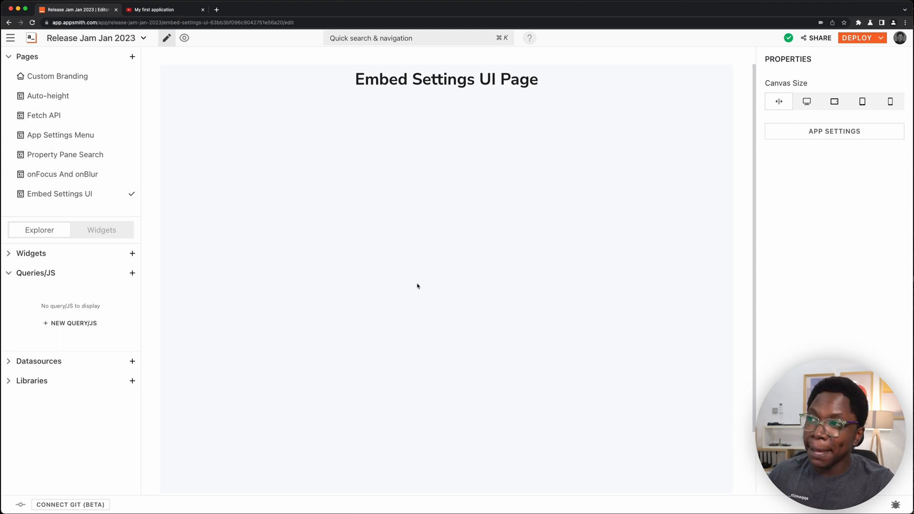
mouse_move(434, 275)
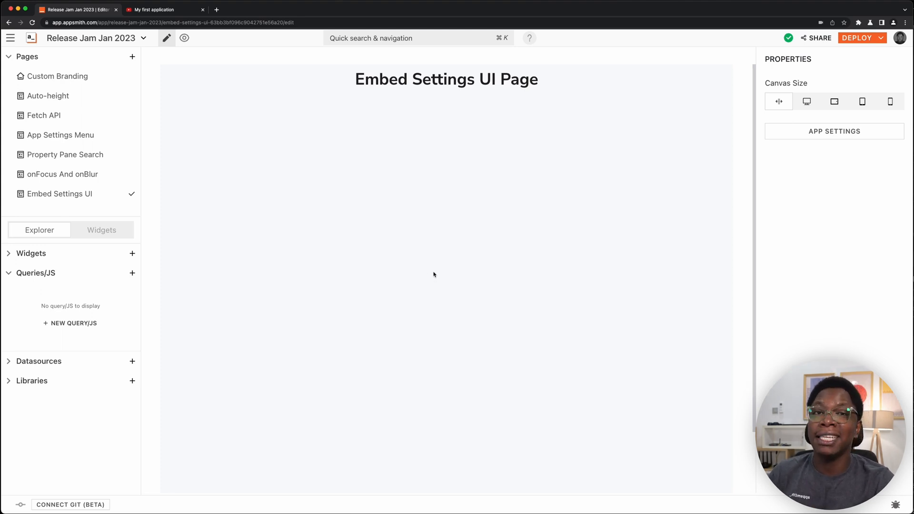
mouse_move(435, 270)
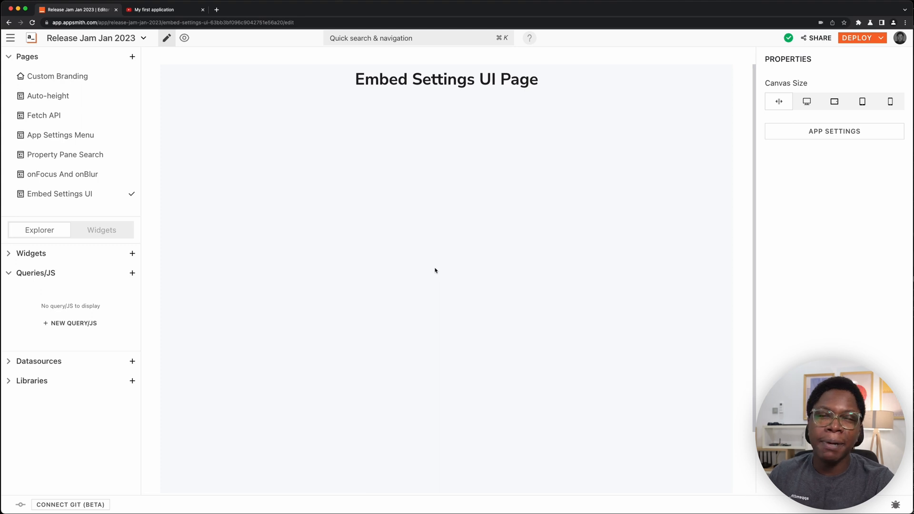
mouse_move(437, 267)
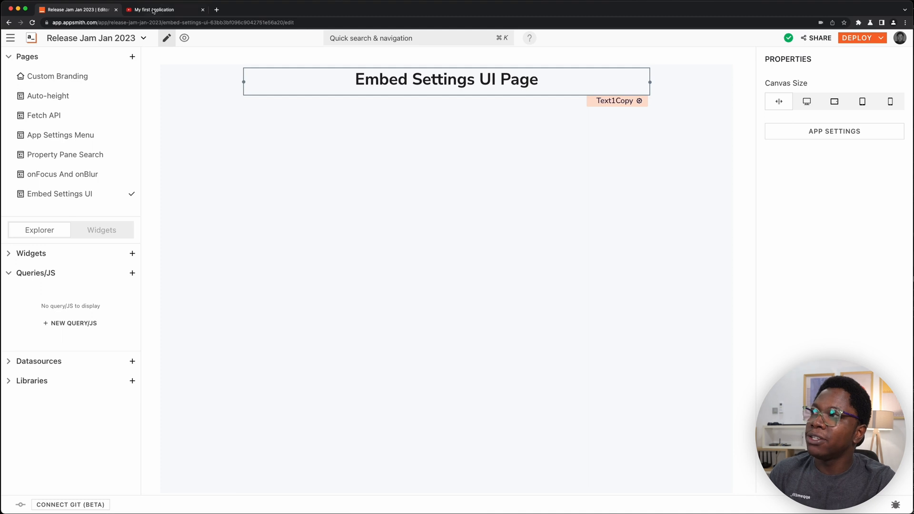
Switch to the 'My first application' tab of the self-hosted Appsmith instance.
click(162, 10)
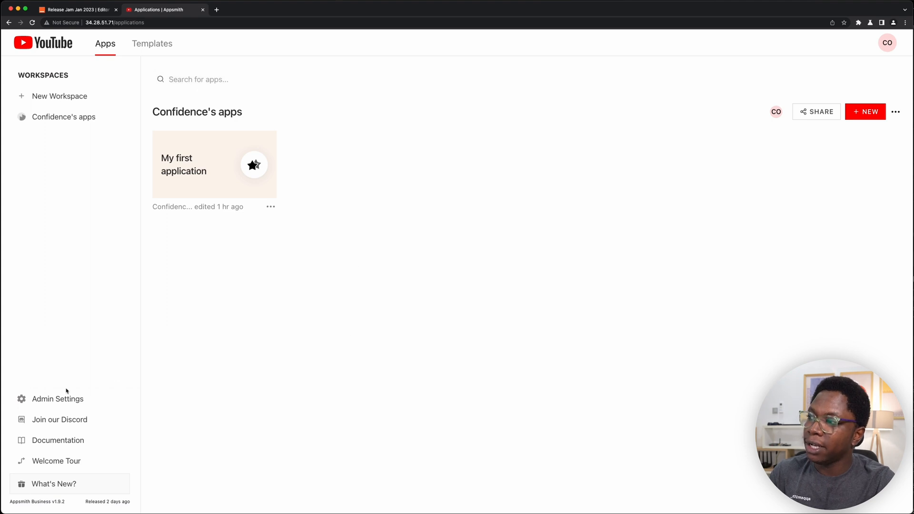
Show Admin Settings' Embed Settings, limited to URLs 'self' and *, in the allowed URLs box.
click(57, 400)
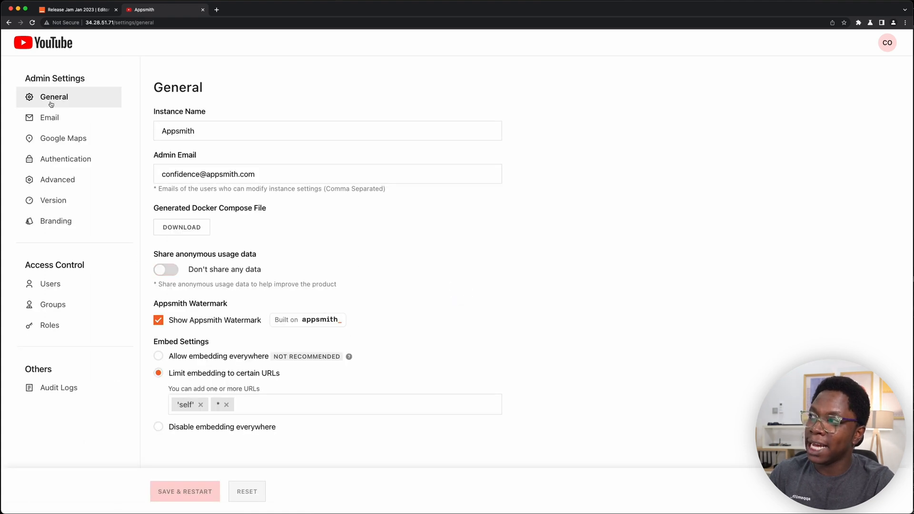
scroll(down, 3)
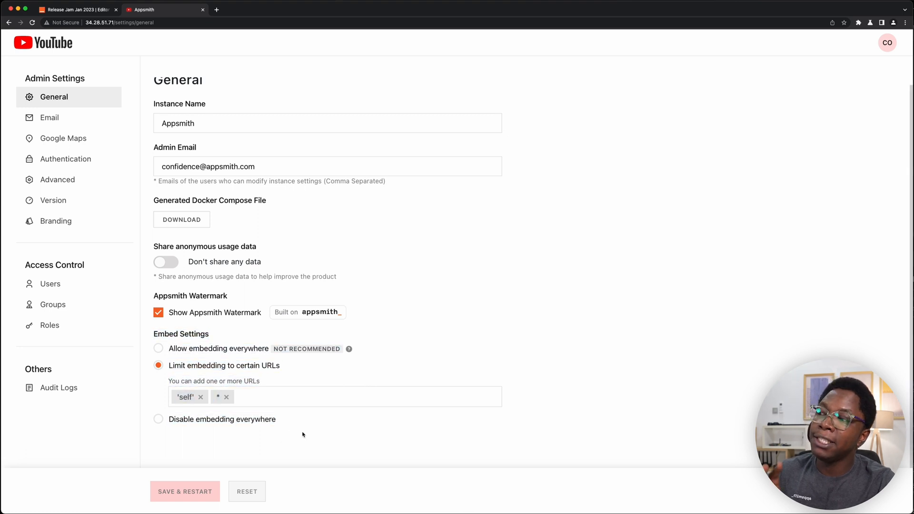
mouse_move(234, 344)
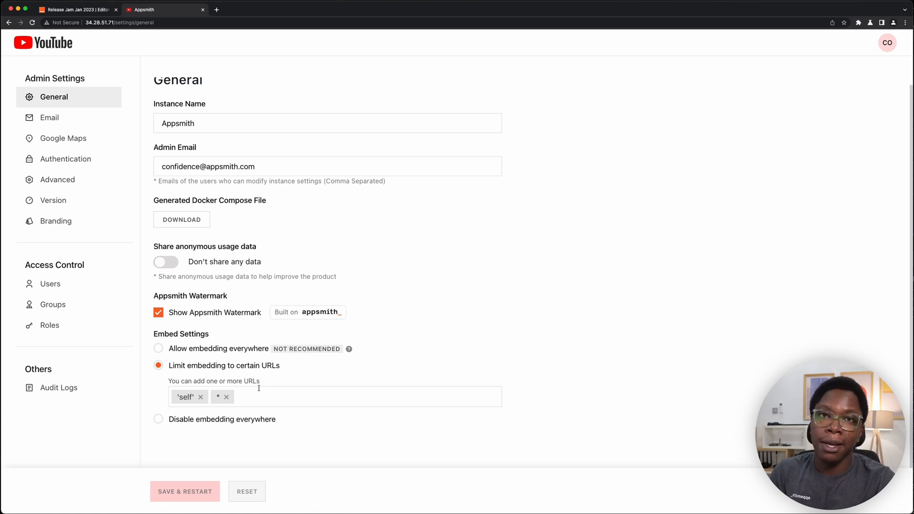
click(350, 397)
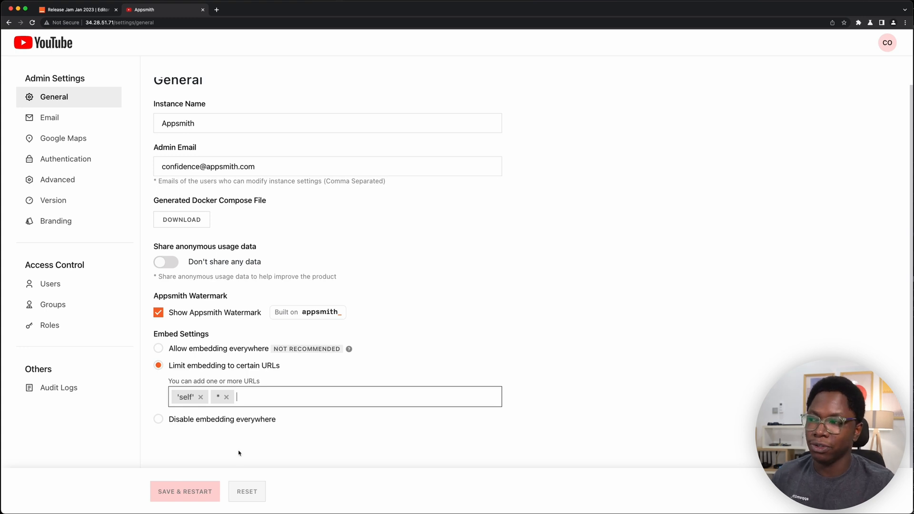
mouse_move(238, 426)
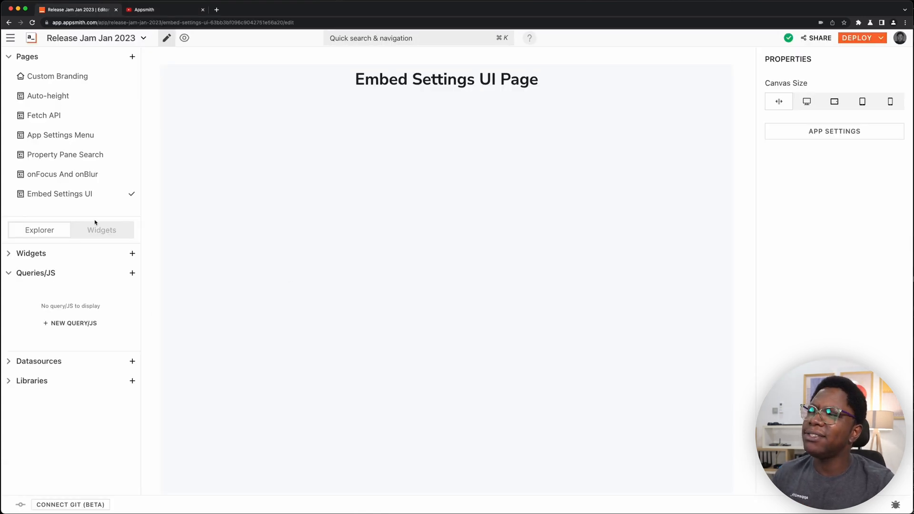
mouse_move(60, 135)
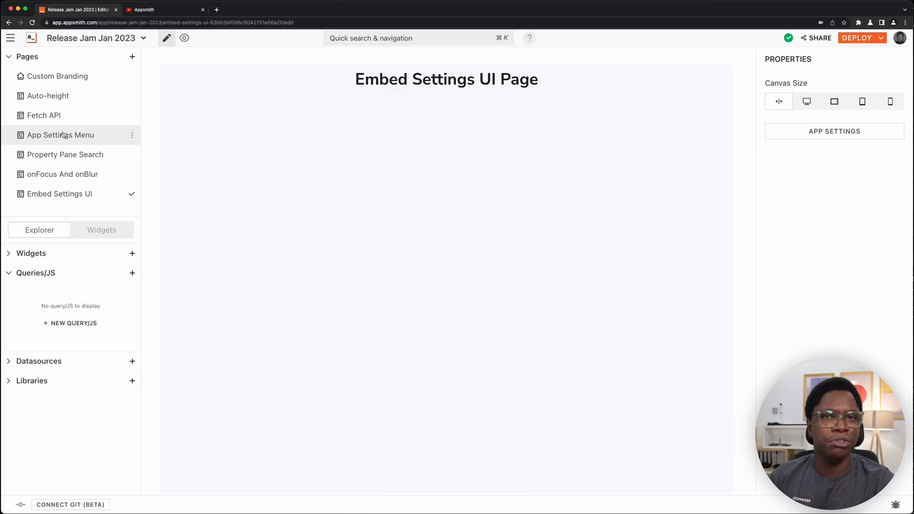